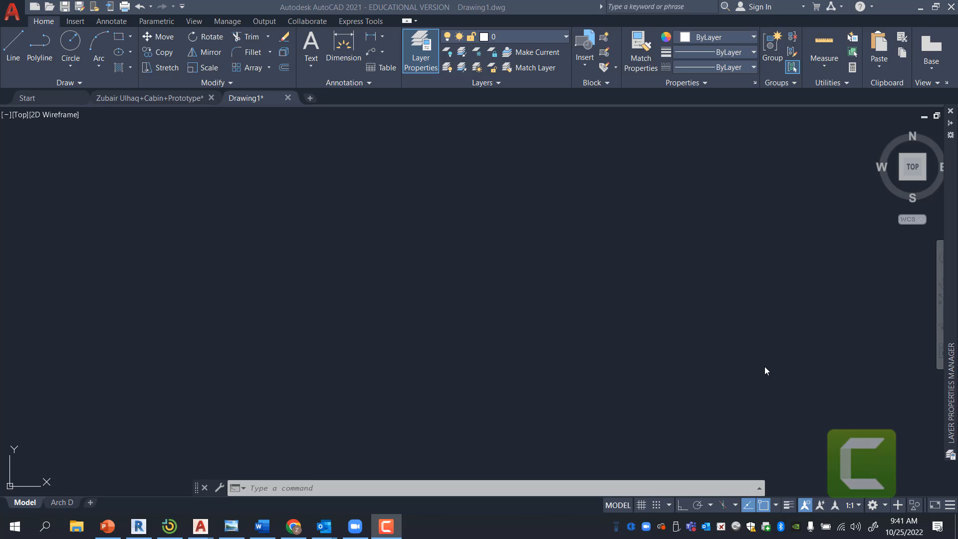
pyautogui.moveTo(557, 439)
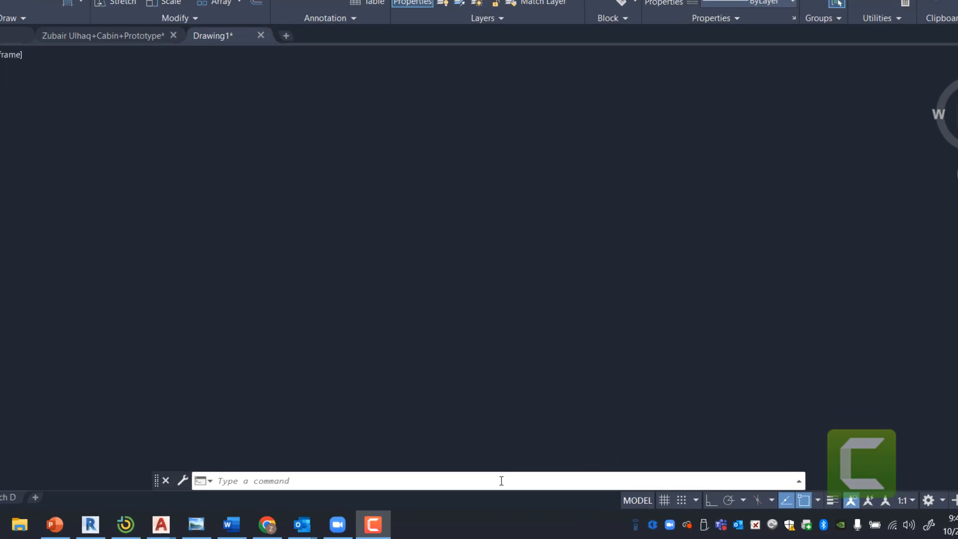
# - Run XR to list external references and start Attach DWG
pyautogui.write('x')
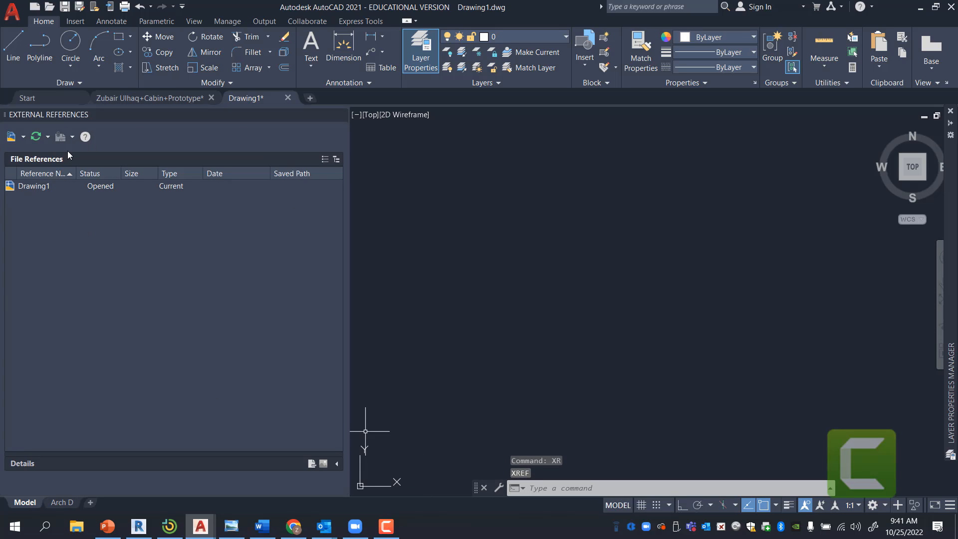
pyautogui.moveTo(333, 361)
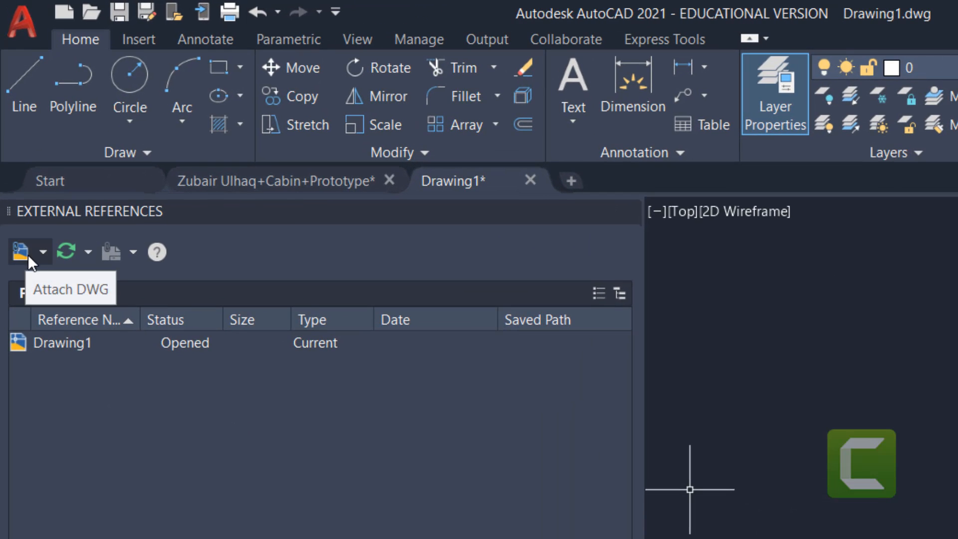
pyautogui.moveTo(43, 268)
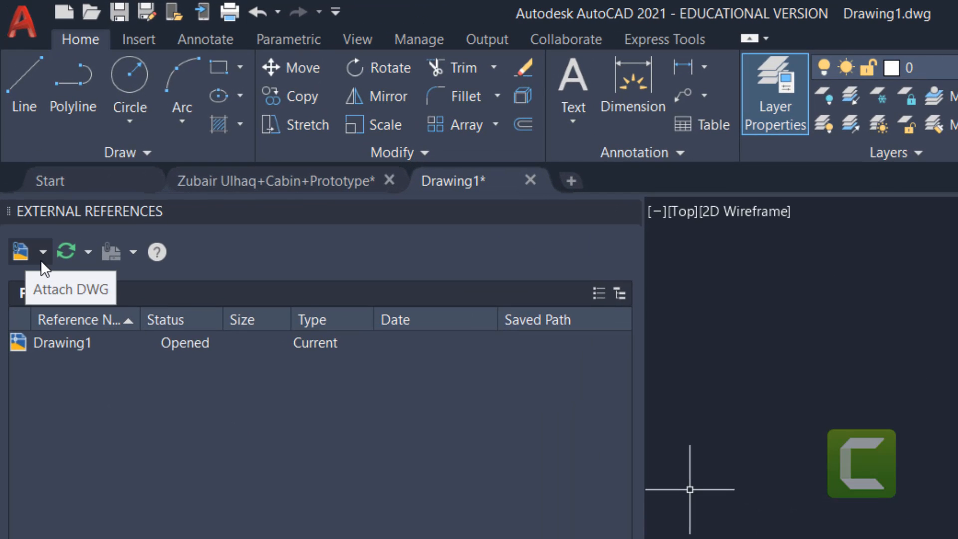
pyautogui.click(42, 252)
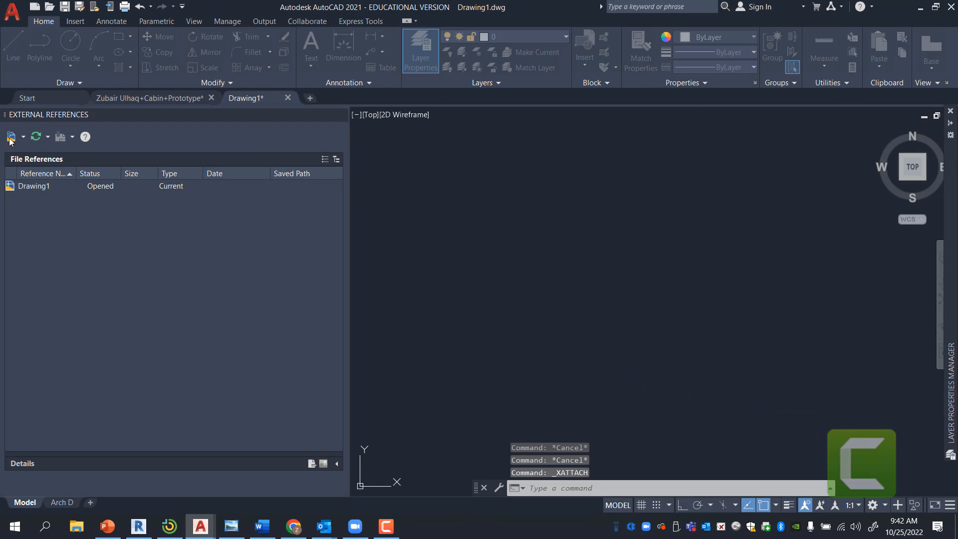
pyautogui.click(10, 137)
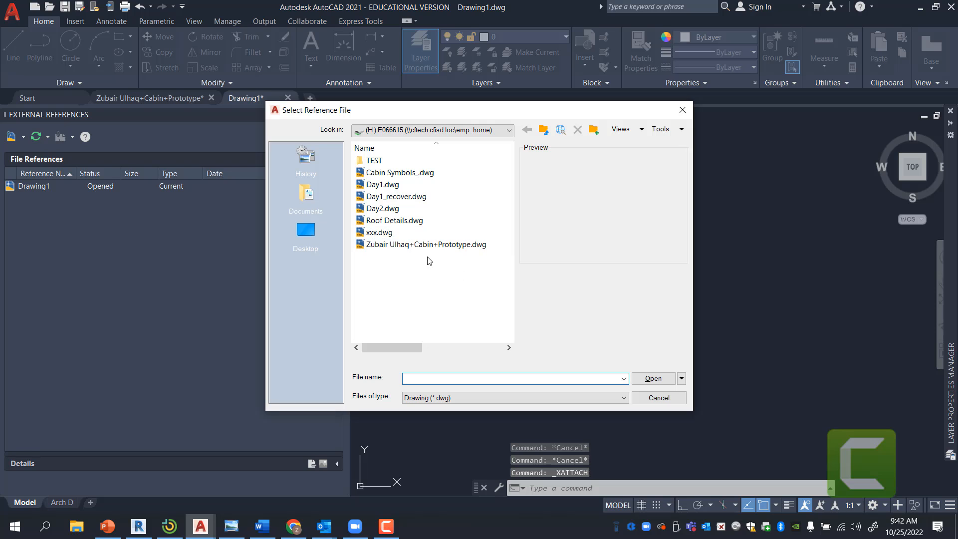
pyautogui.click(426, 244)
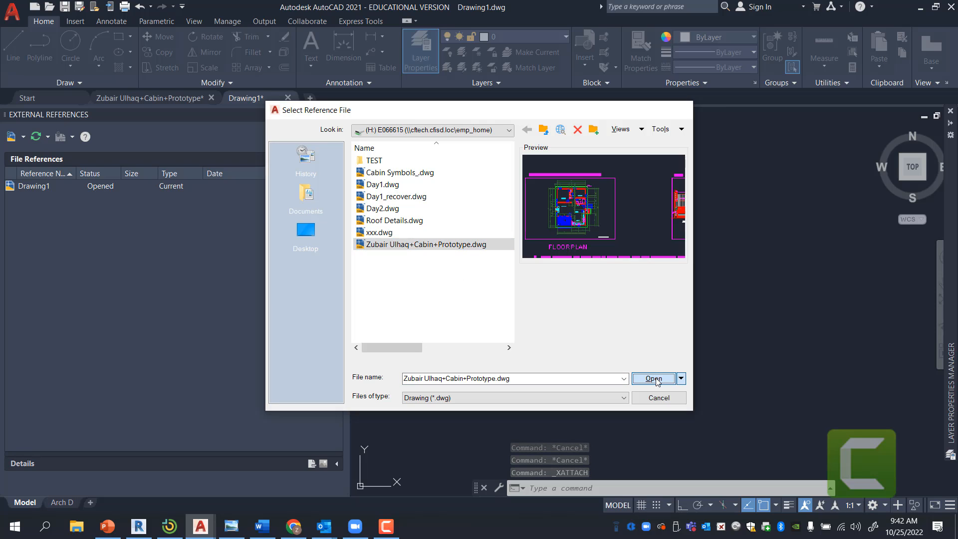
pyautogui.click(653, 379)
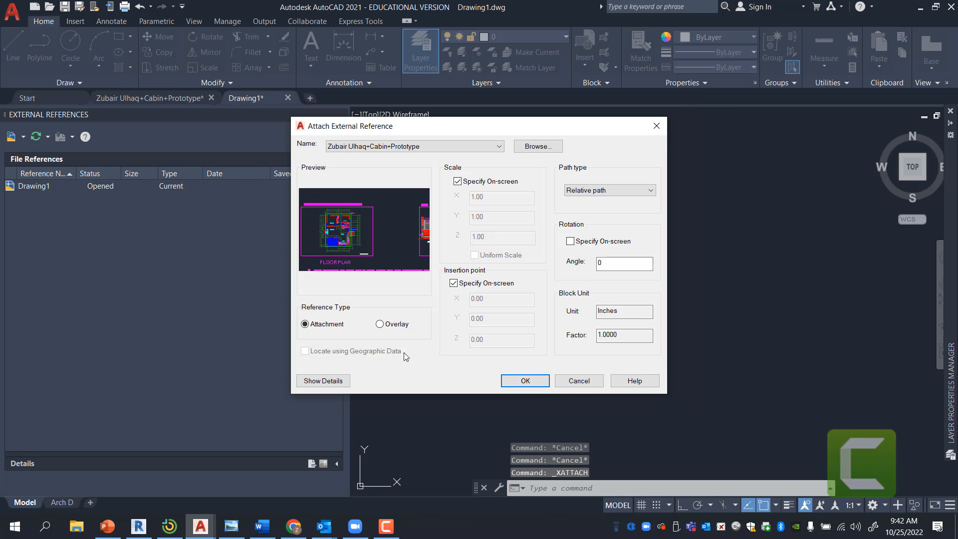
pyautogui.click(305, 323)
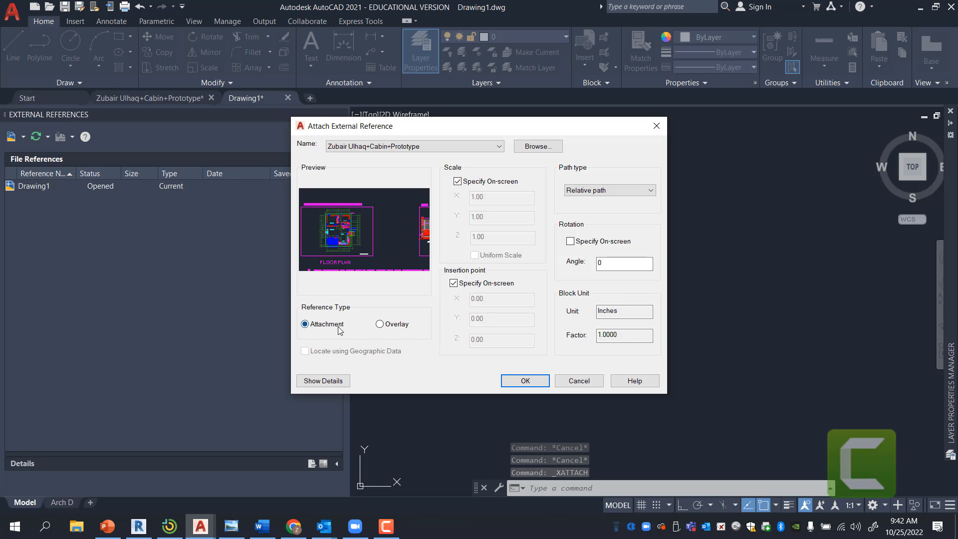
pyautogui.moveTo(326, 324)
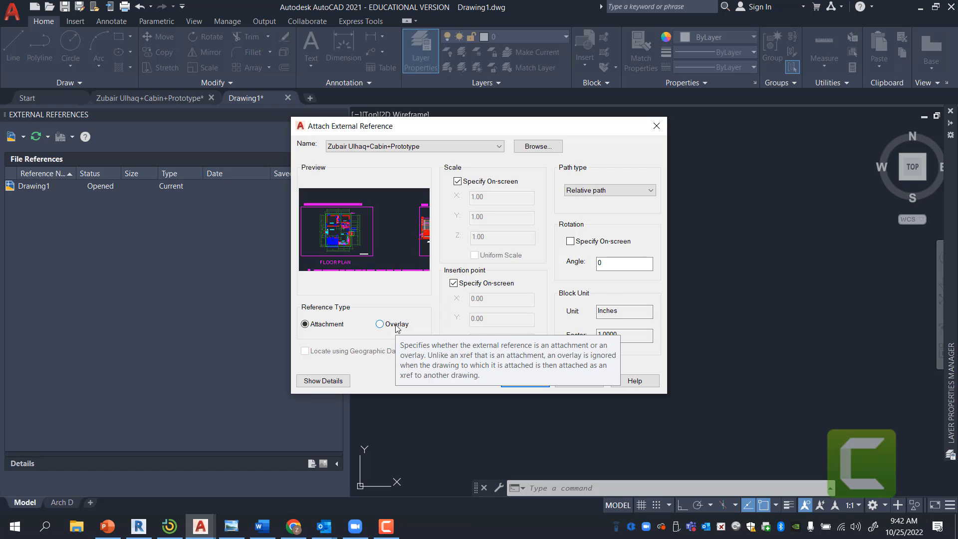
pyautogui.click(306, 324)
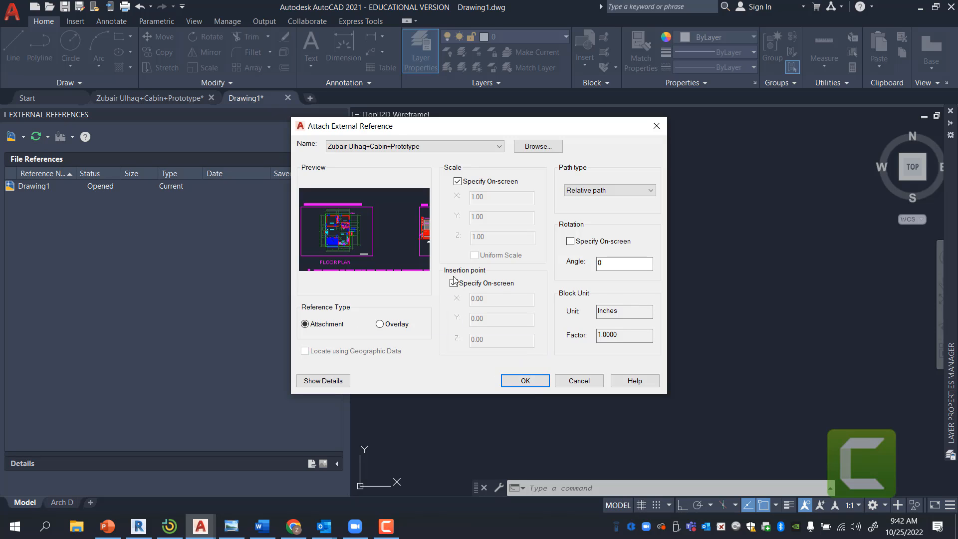
pyautogui.click(454, 283)
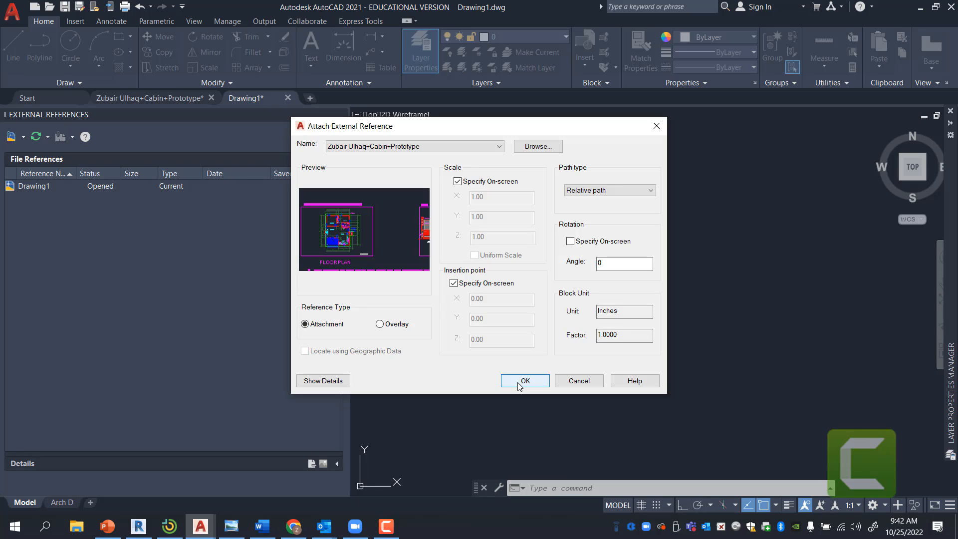
# - Place the cabin prototype reference at 0,0 with default X and Y scale
pyautogui.click(524, 380)
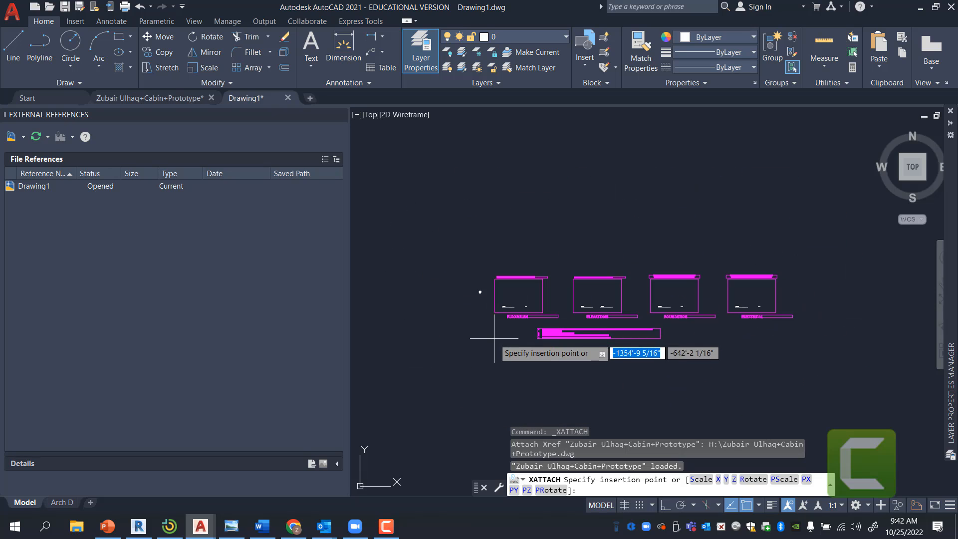
pyautogui.write('0,0')
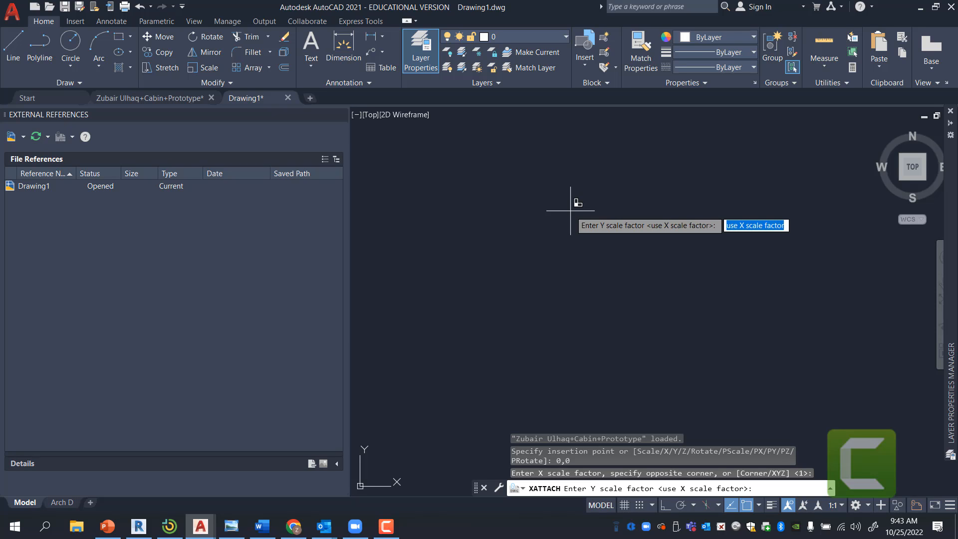
pyautogui.press('enter')
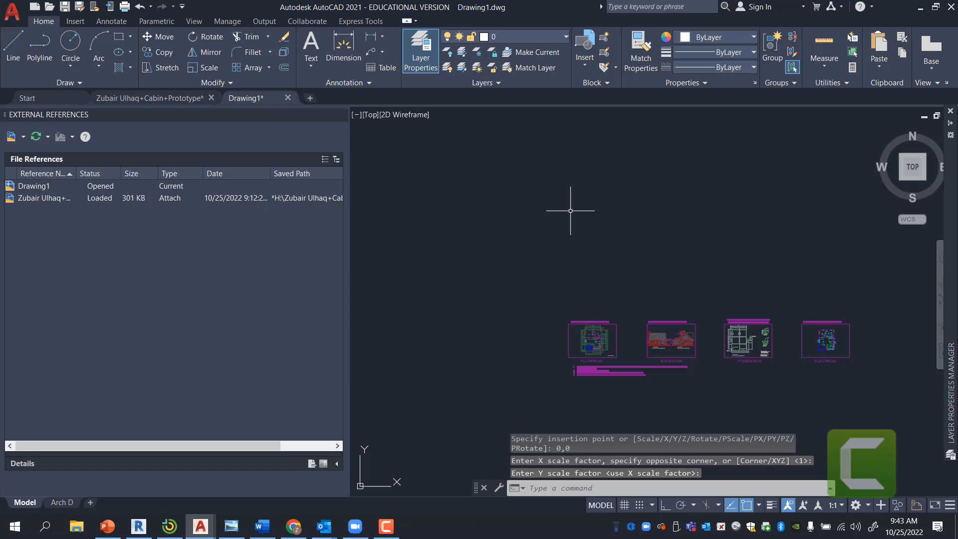
pyautogui.moveTo(595, 246)
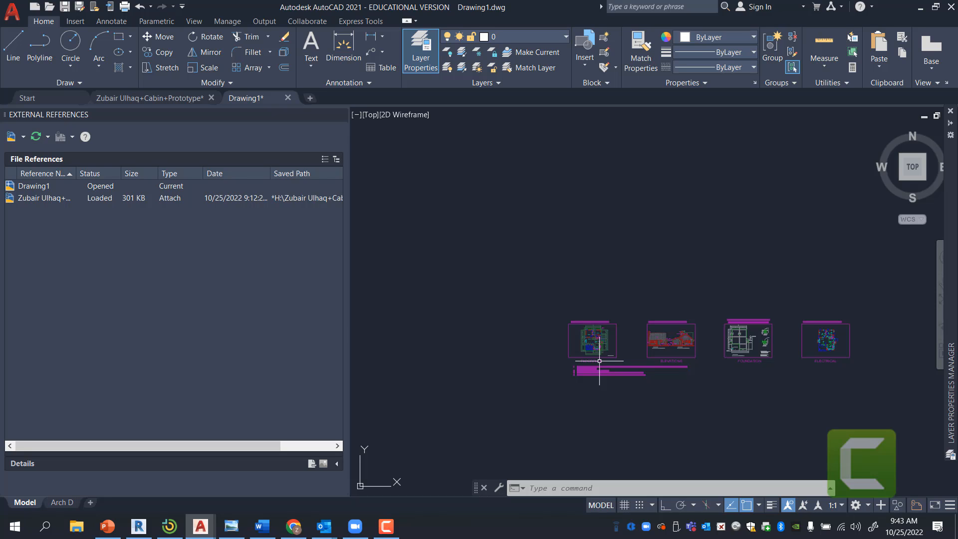
pyautogui.moveTo(399, 272)
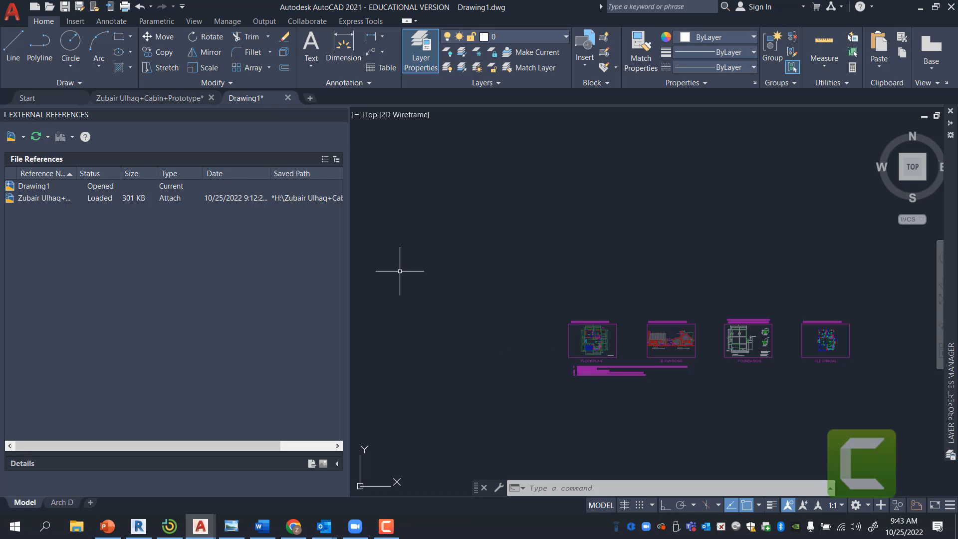
pyautogui.moveTo(579, 357)
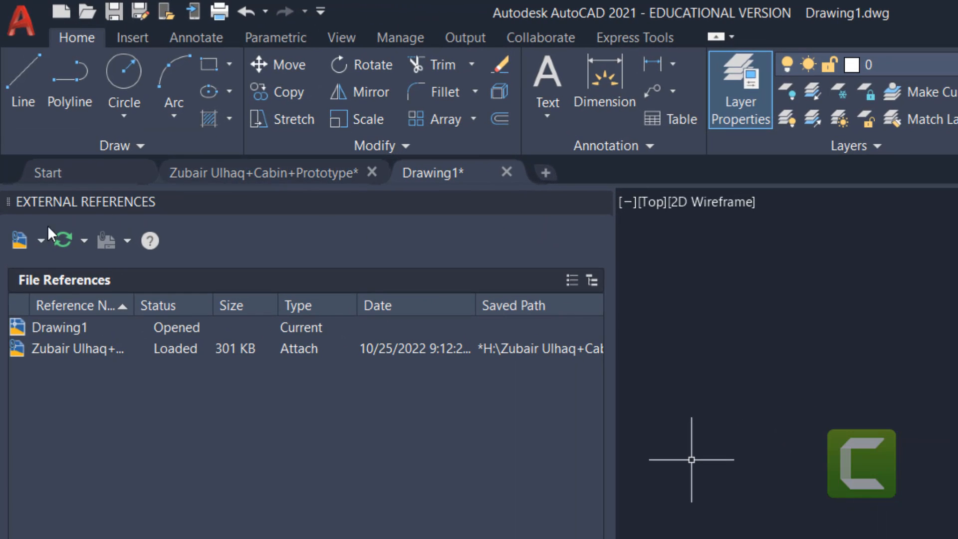
# - Choose Roof Details.dwg as an Overlay reference with on-screen insertion and scale
pyautogui.click(18, 240)
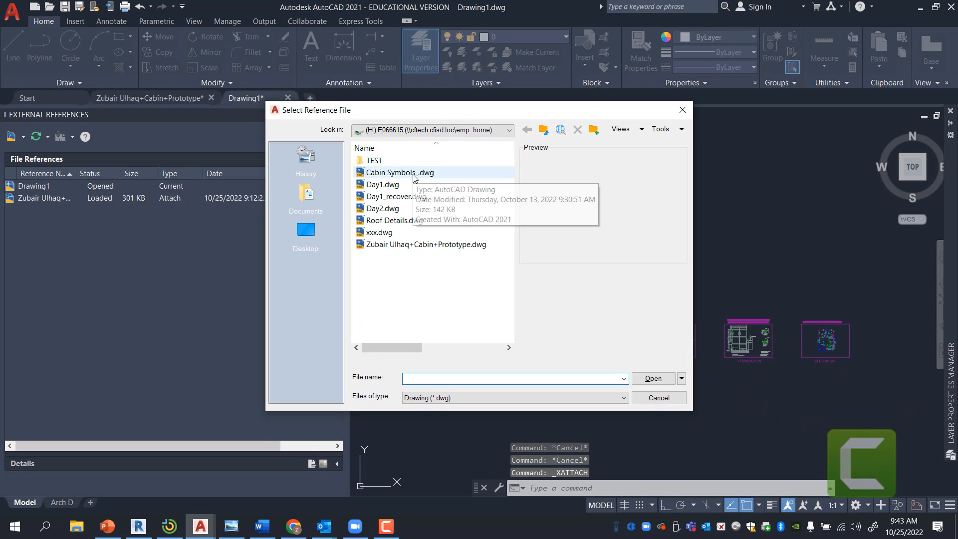
pyautogui.click(402, 171)
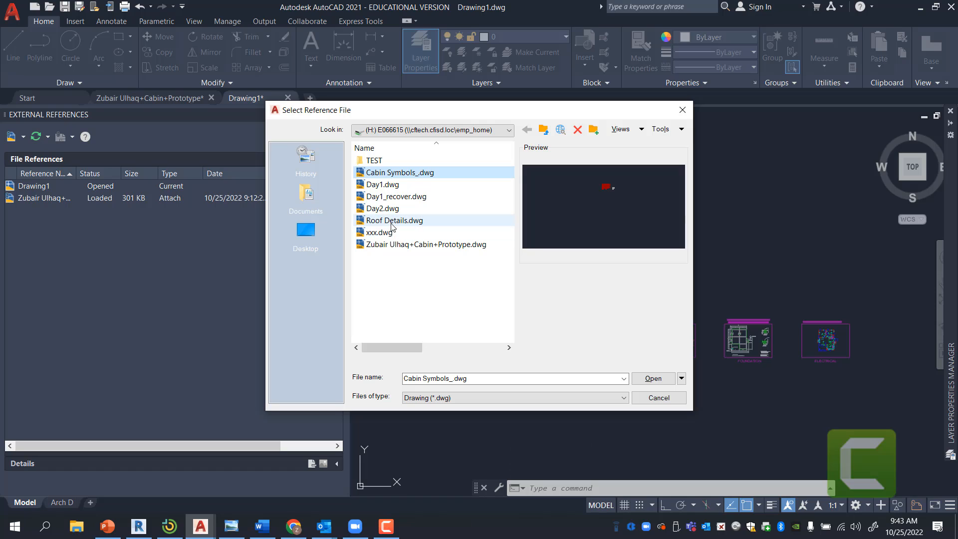
pyautogui.click(394, 219)
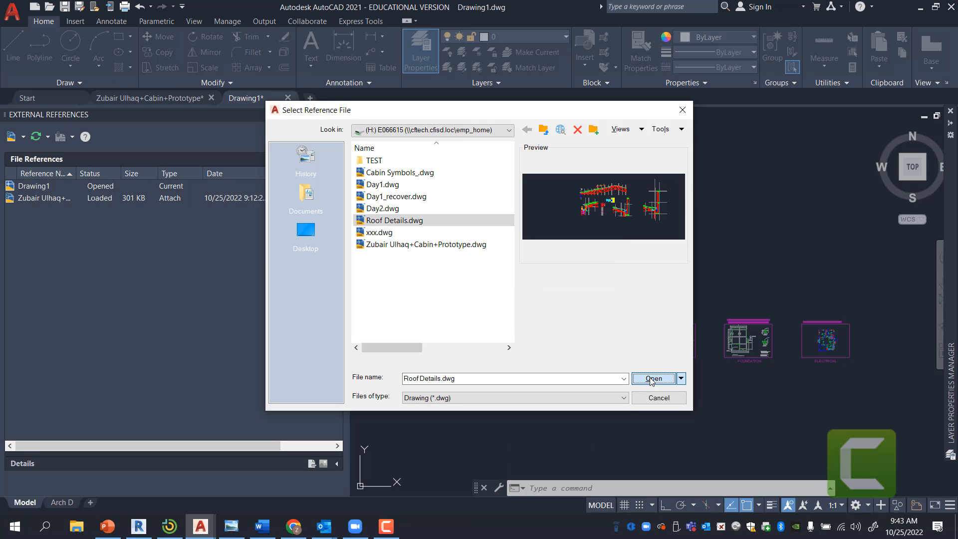
pyautogui.click(653, 378)
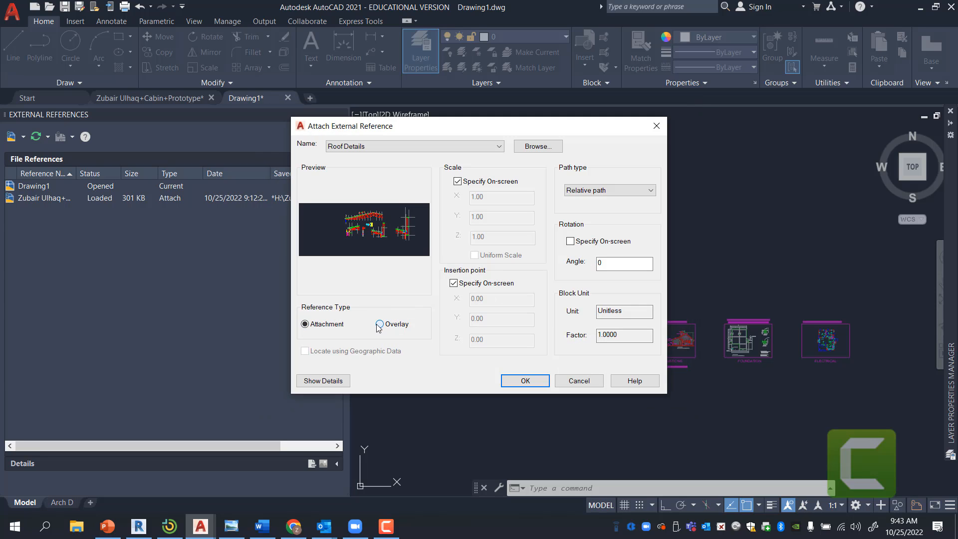
pyautogui.click(380, 324)
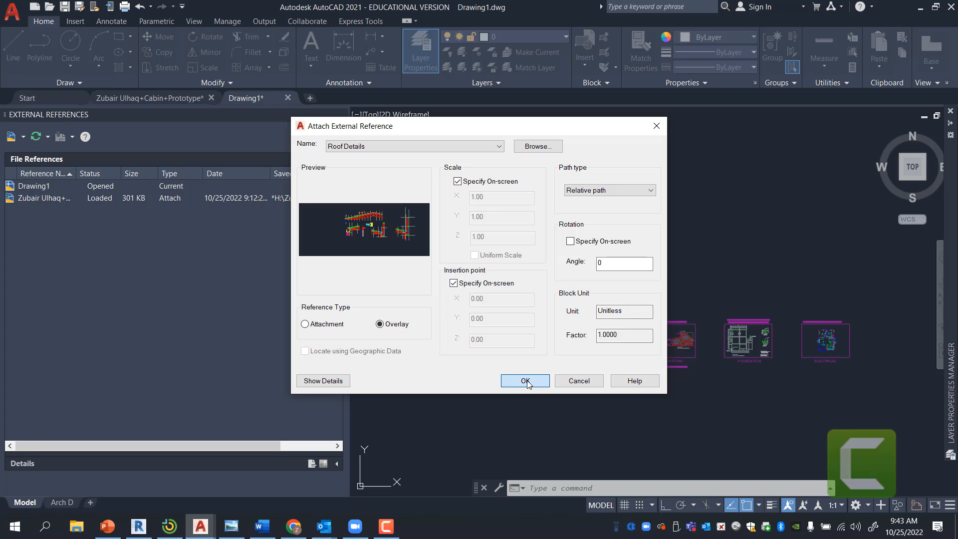
# - Confirm and place Roof Details in the drawing as a loaded overlay
pyautogui.click(525, 380)
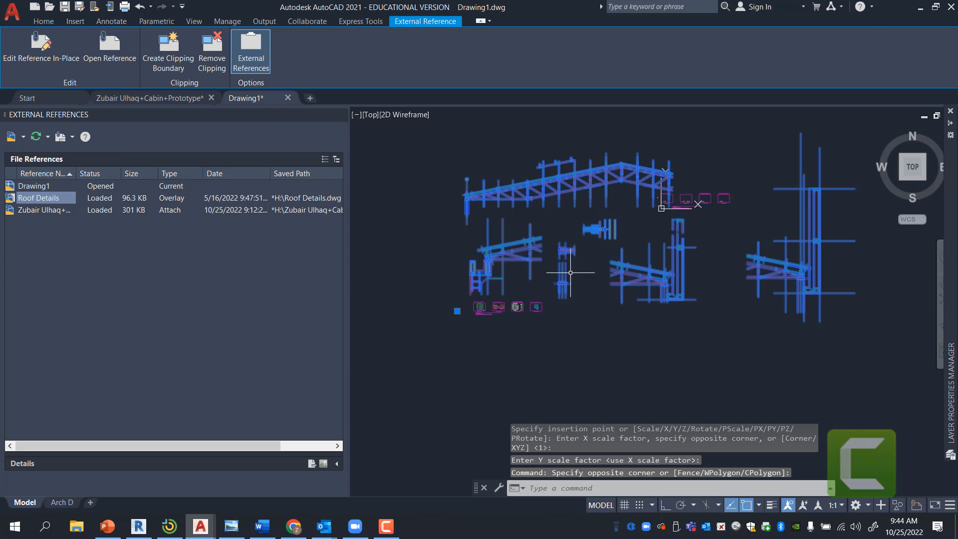
pyautogui.click(43, 21)
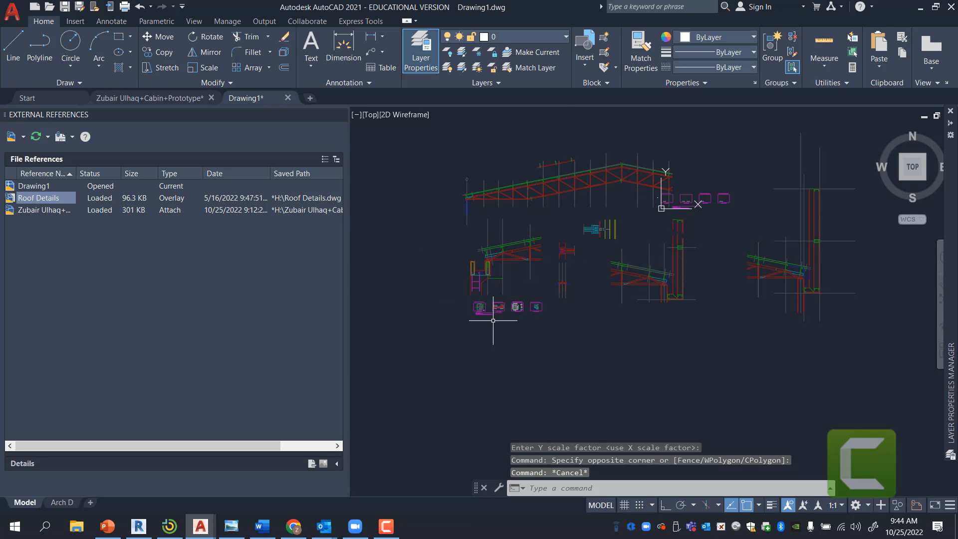
pyautogui.click(43, 210)
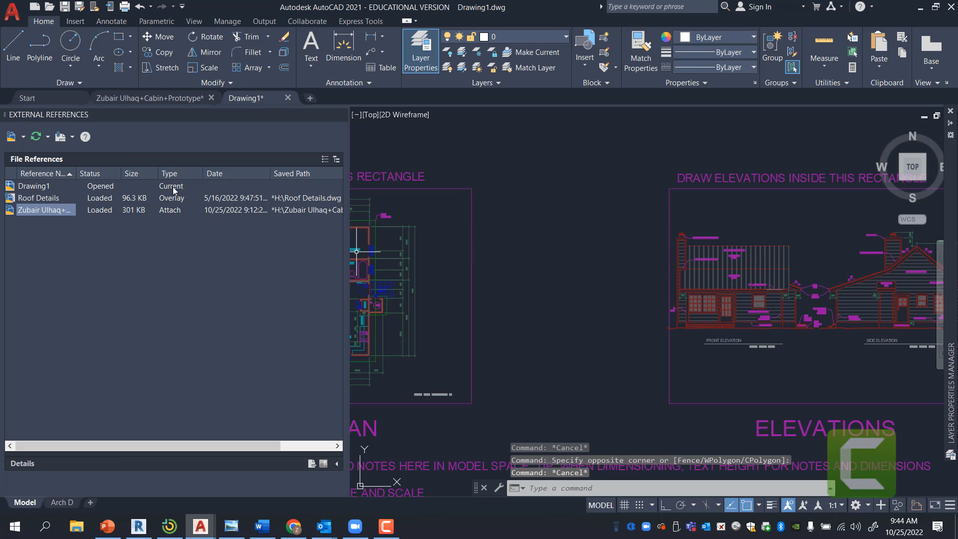
pyautogui.click(38, 198)
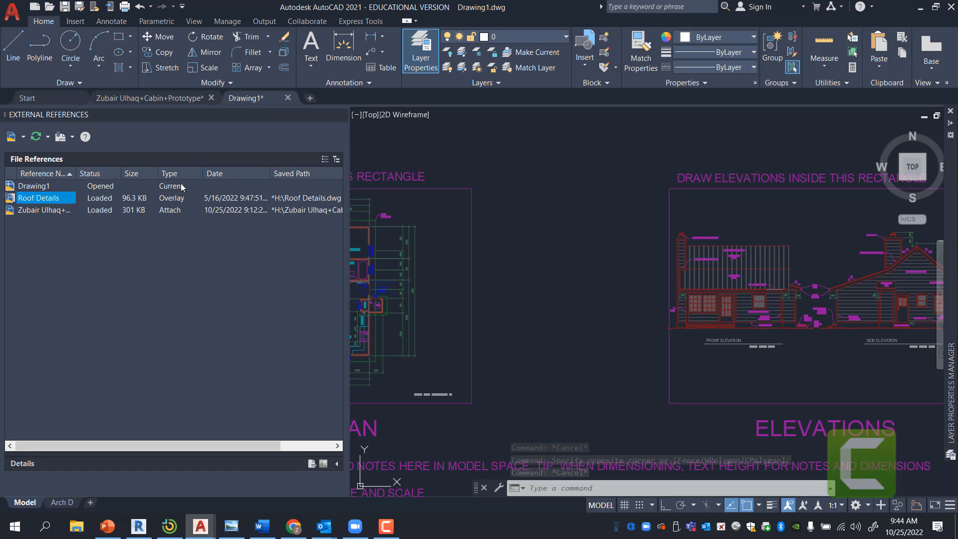
pyautogui.moveTo(178, 188)
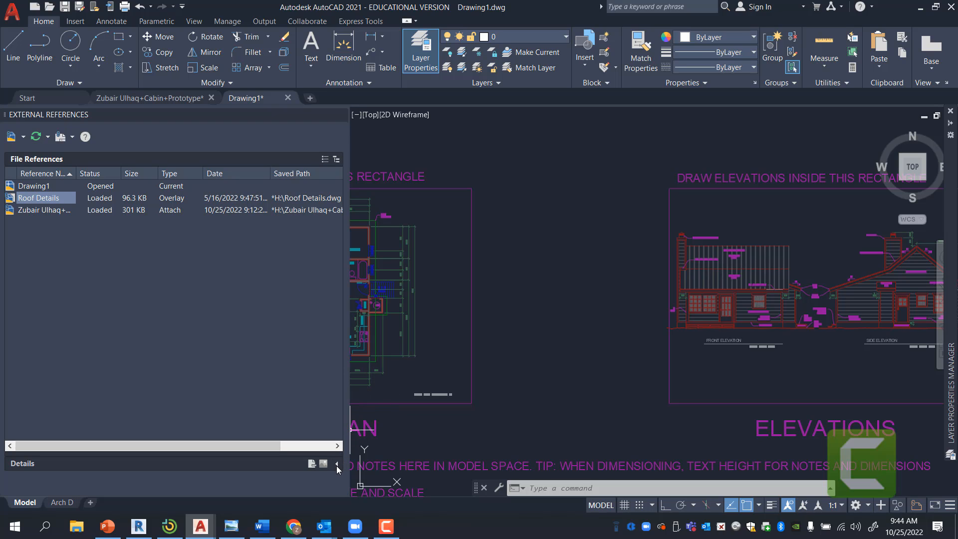
# - Inspect Roof Details' saved path H:\Roof Details.dwg, browsing then cancelling a new path
pyautogui.click(335, 464)
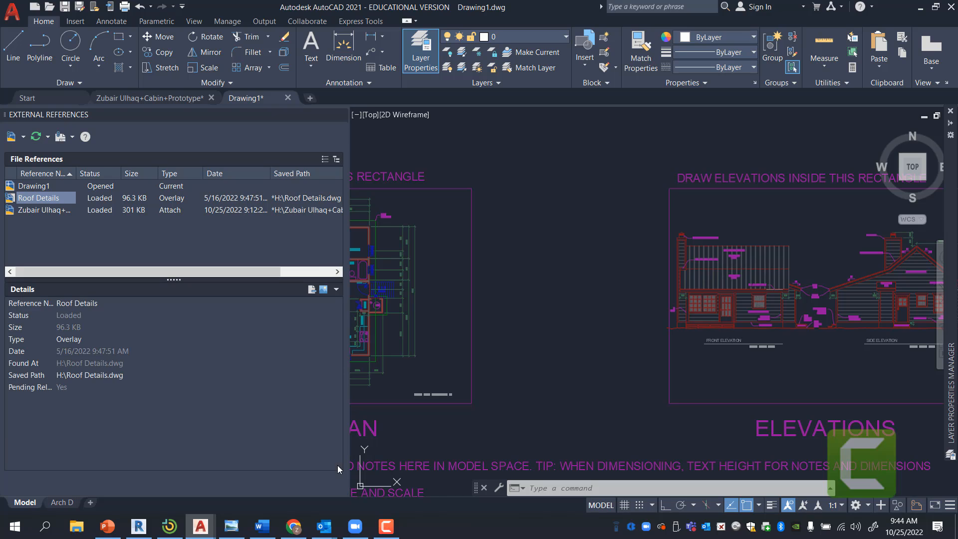
pyautogui.moveTo(138, 370)
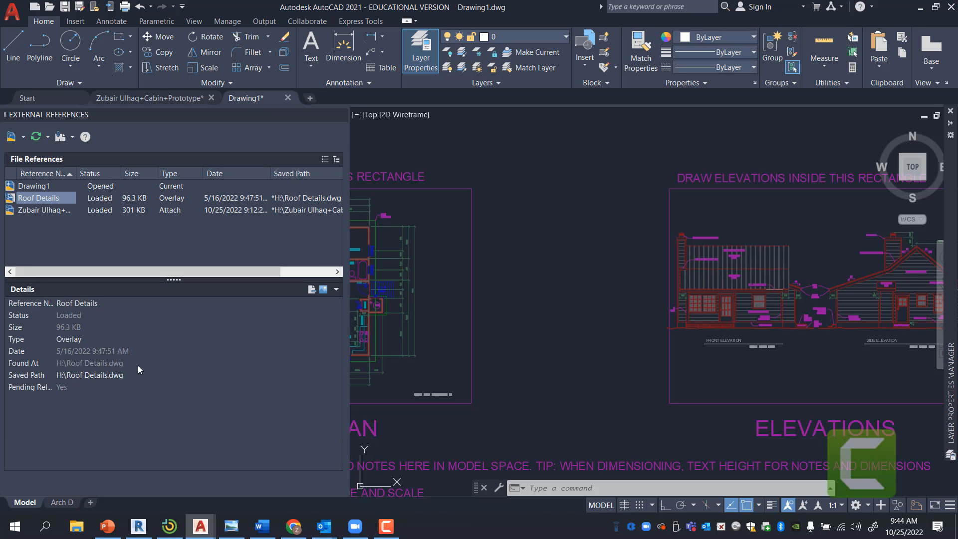
pyautogui.moveTo(125, 375)
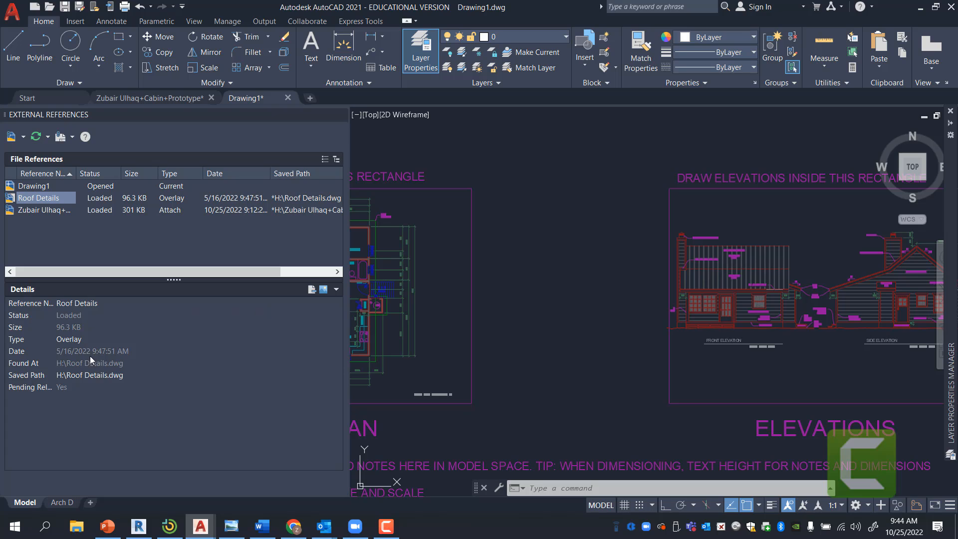
pyautogui.click(89, 374)
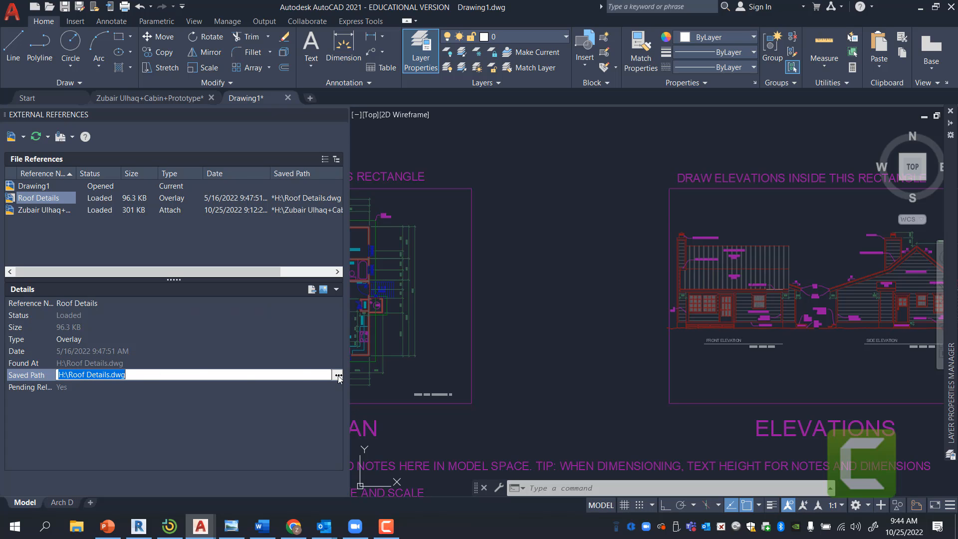
pyautogui.moveTo(125, 202)
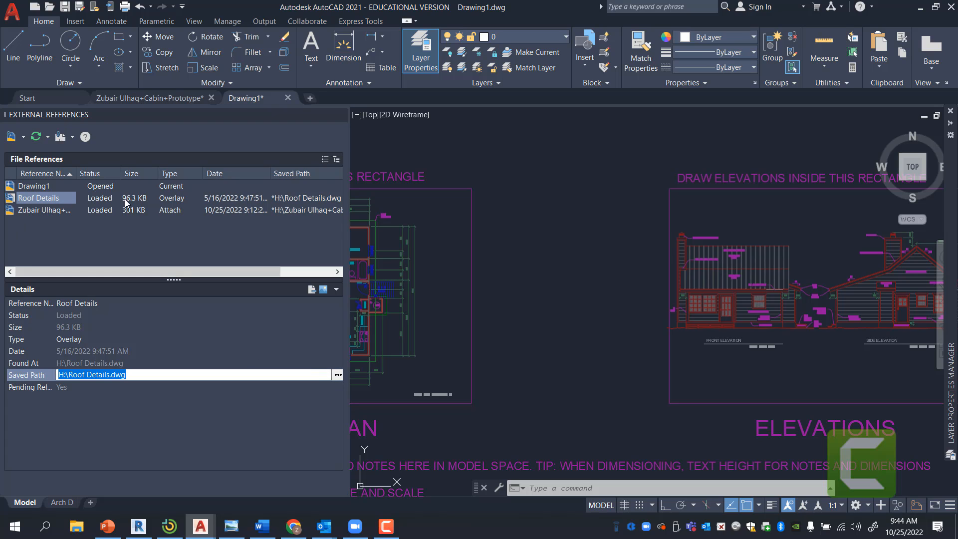
pyautogui.moveTo(623, 330)
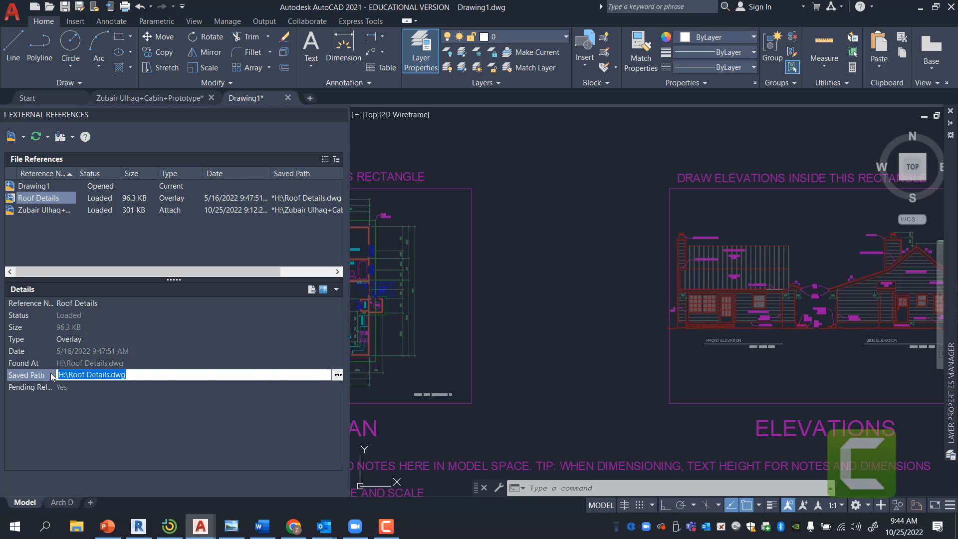
pyautogui.click(336, 375)
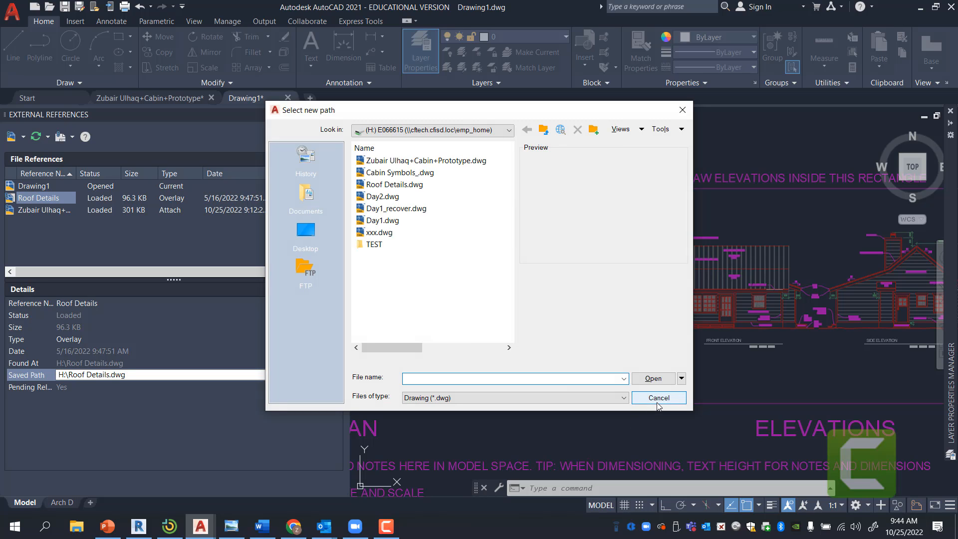
pyautogui.click(658, 398)
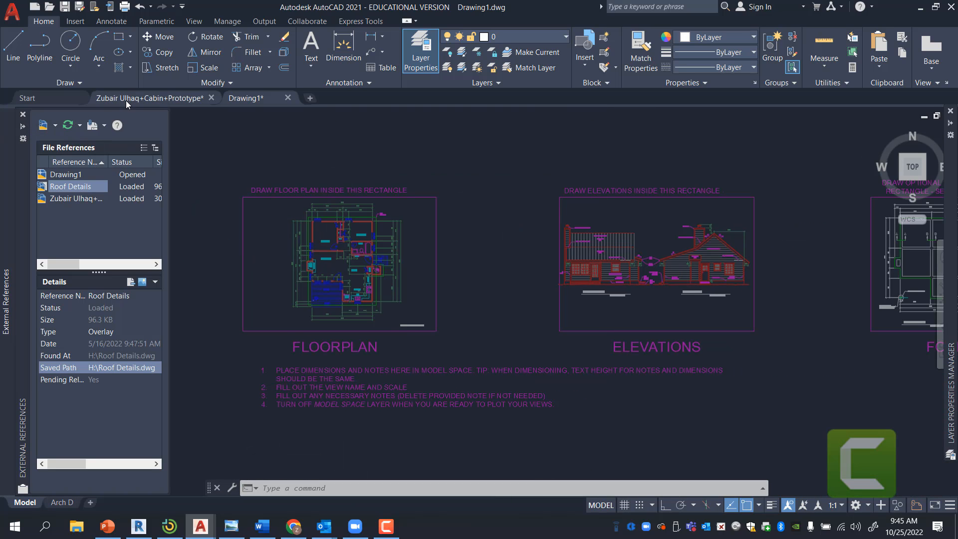
# - Mark the cabin prototype with crossing lines, save it and return to Drawing1
pyautogui.click(116, 502)
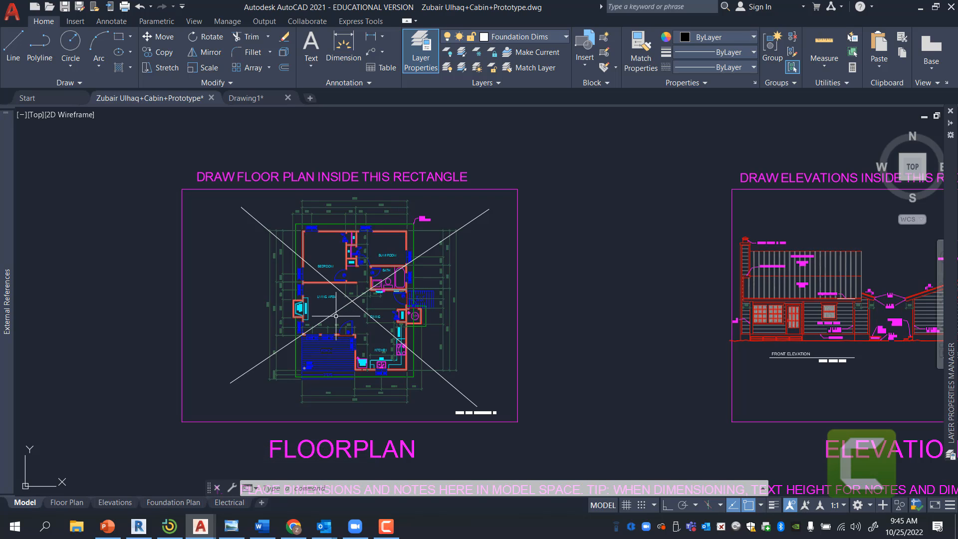
pyautogui.moveTo(322, 296)
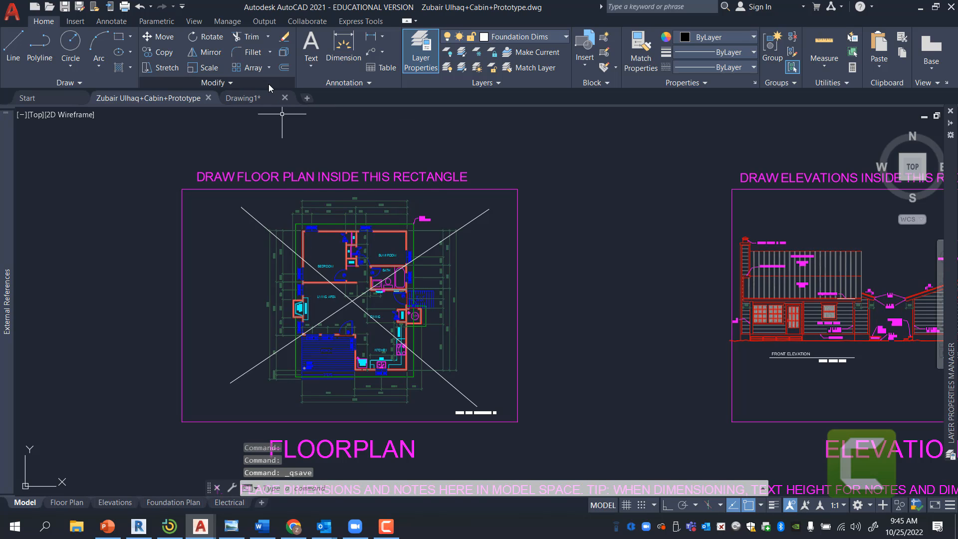
pyautogui.click(243, 98)
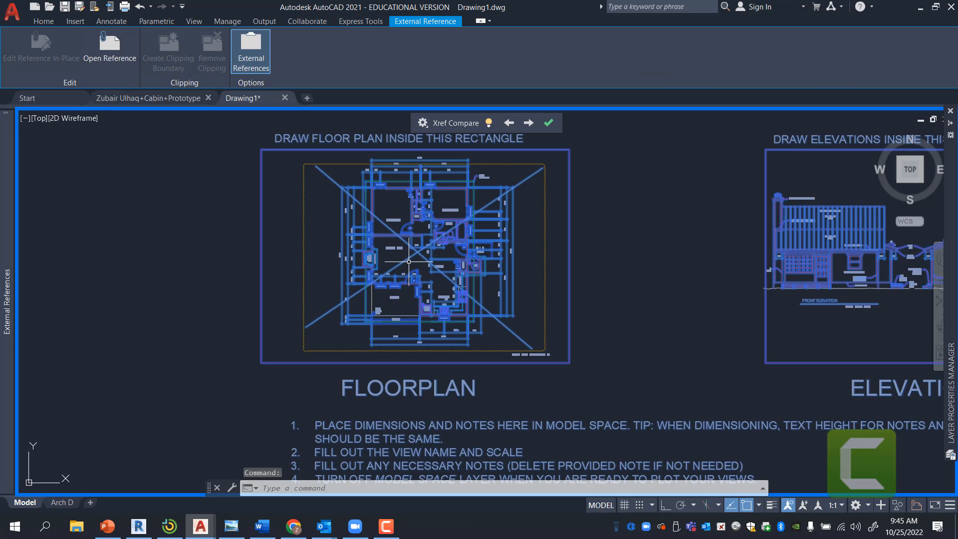
pyautogui.moveTo(354, 207)
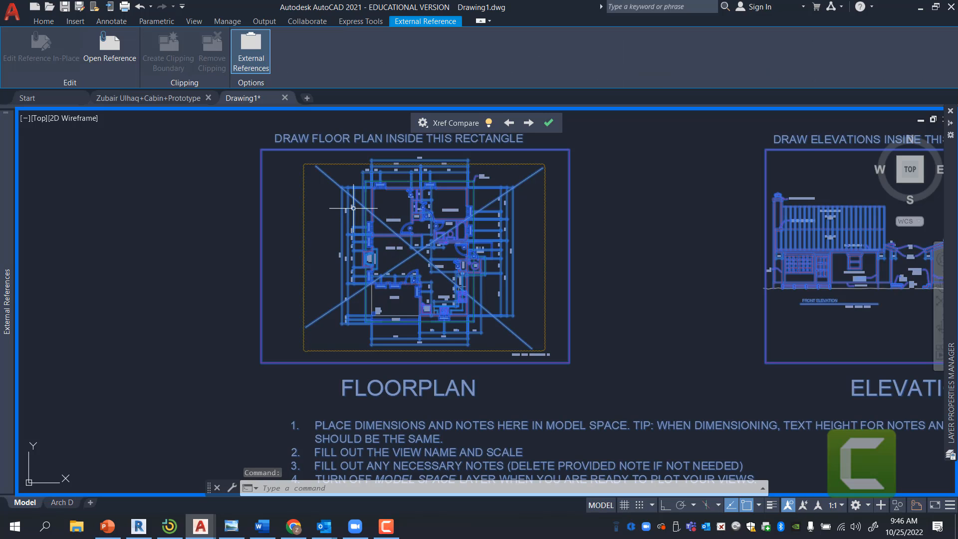
pyautogui.click(43, 21)
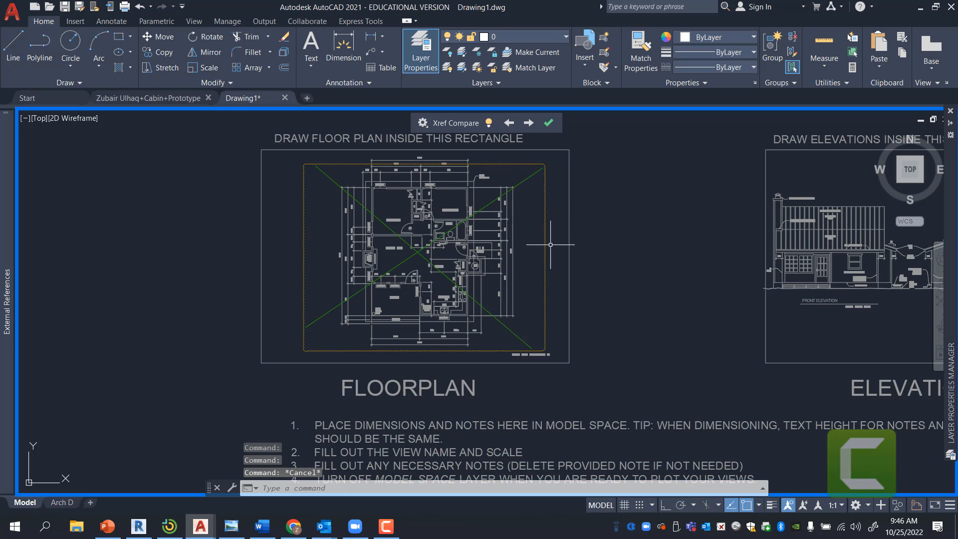
pyautogui.moveTo(436, 279)
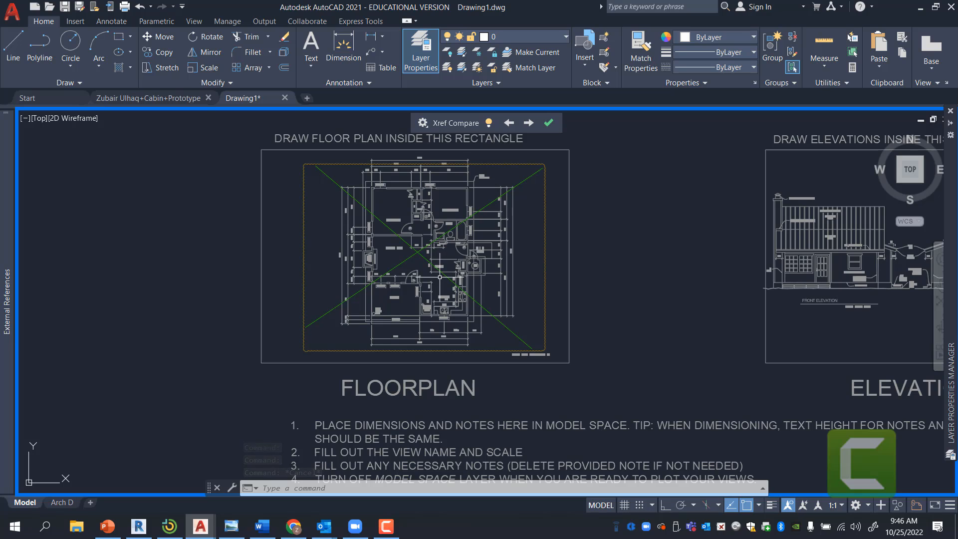
pyautogui.press('Escape')
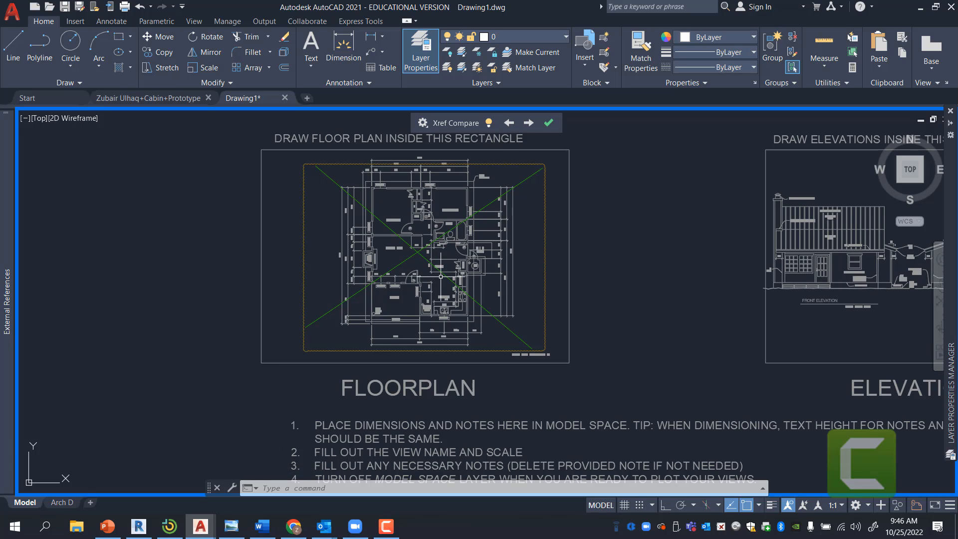
pyautogui.moveTo(419, 239)
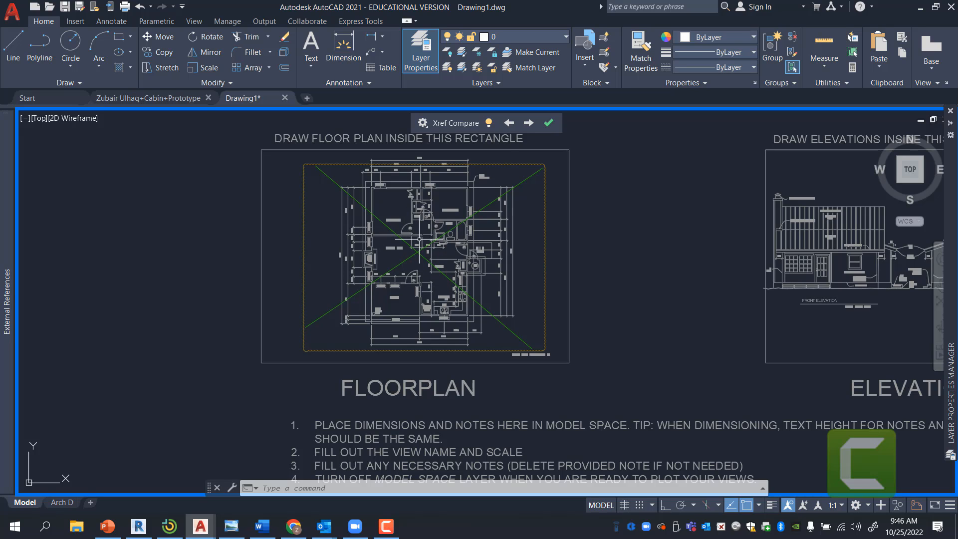
pyautogui.moveTo(420, 240)
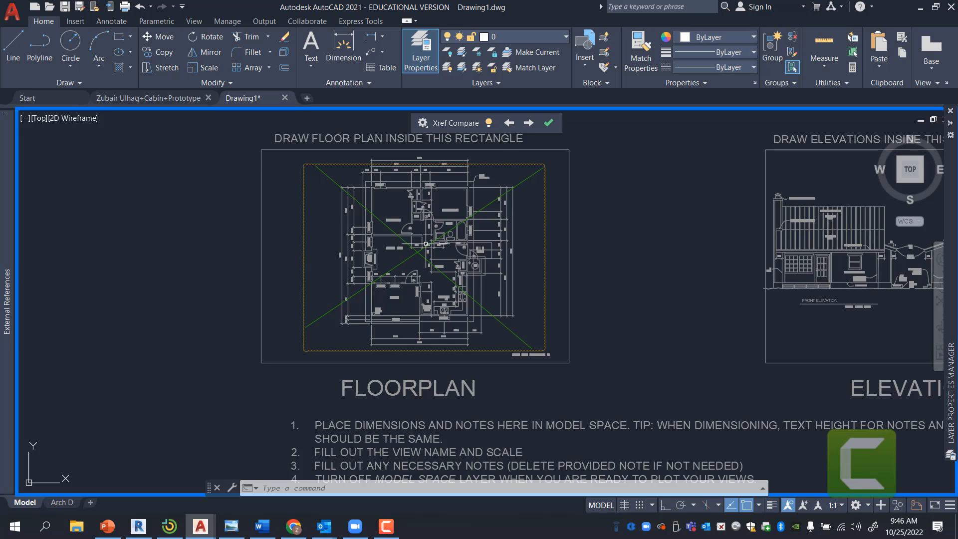
pyautogui.moveTo(440, 245)
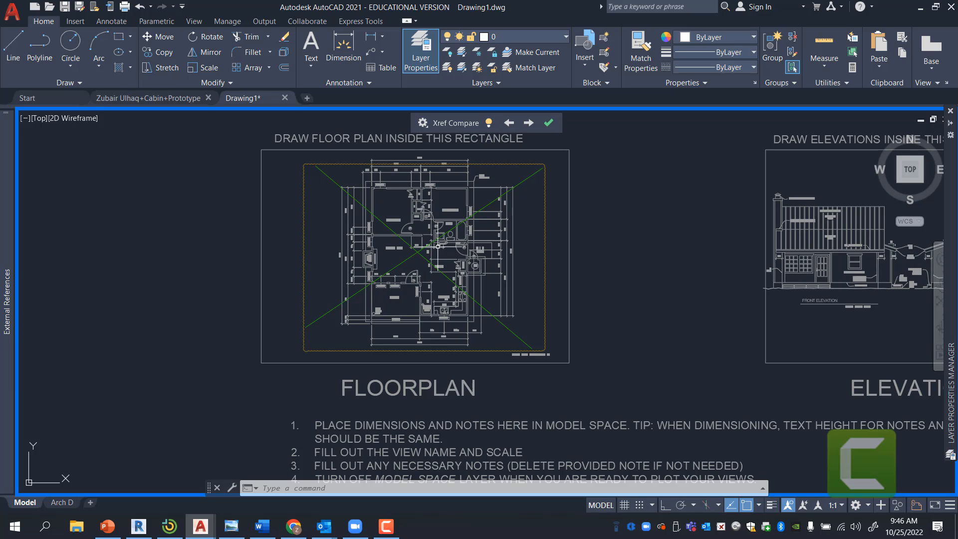
pyautogui.moveTo(328, 287)
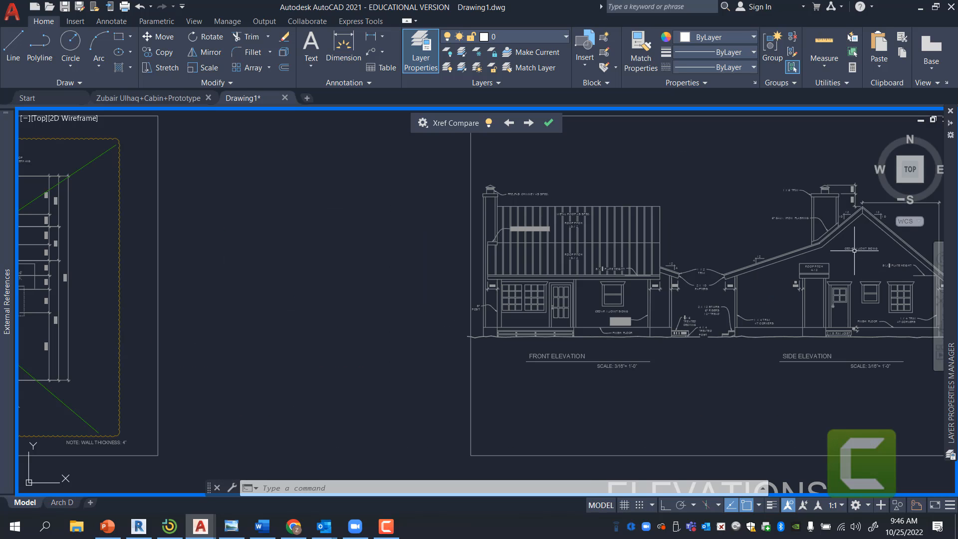
pyautogui.moveTo(723, 342)
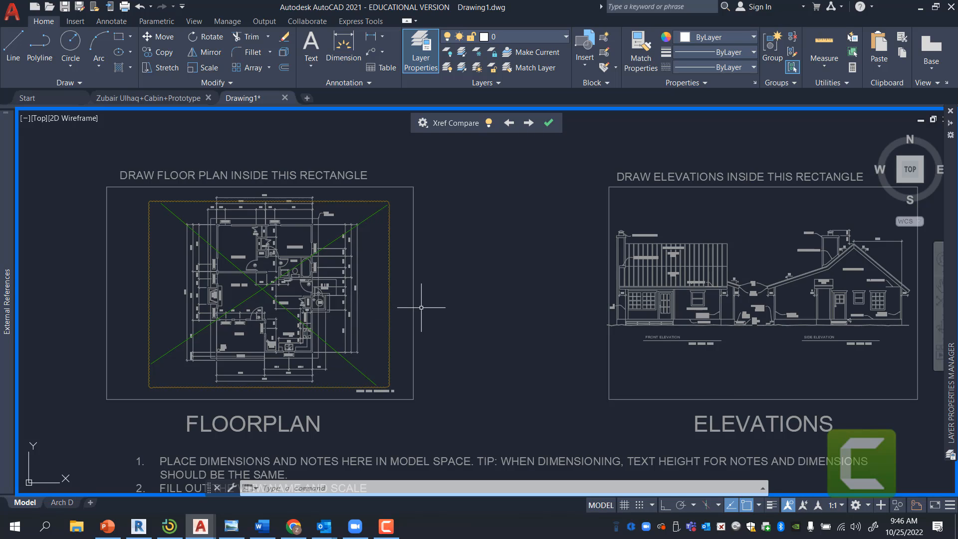
pyautogui.moveTo(428, 310)
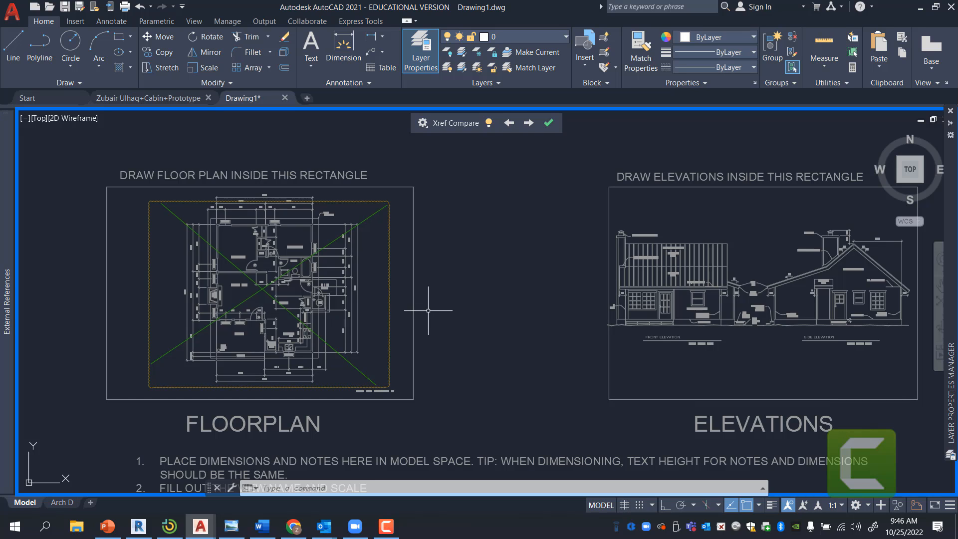
pyautogui.moveTo(463, 319)
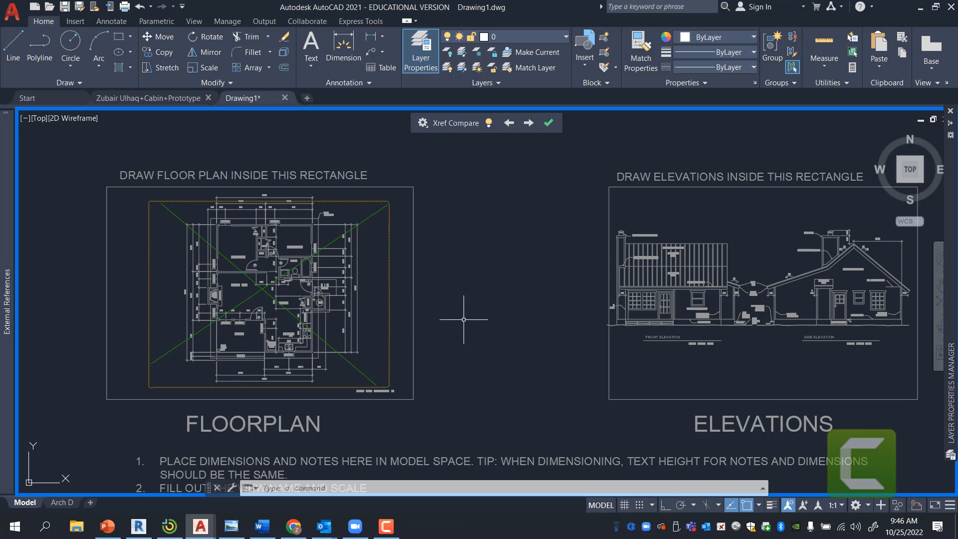
pyautogui.scroll(-3)
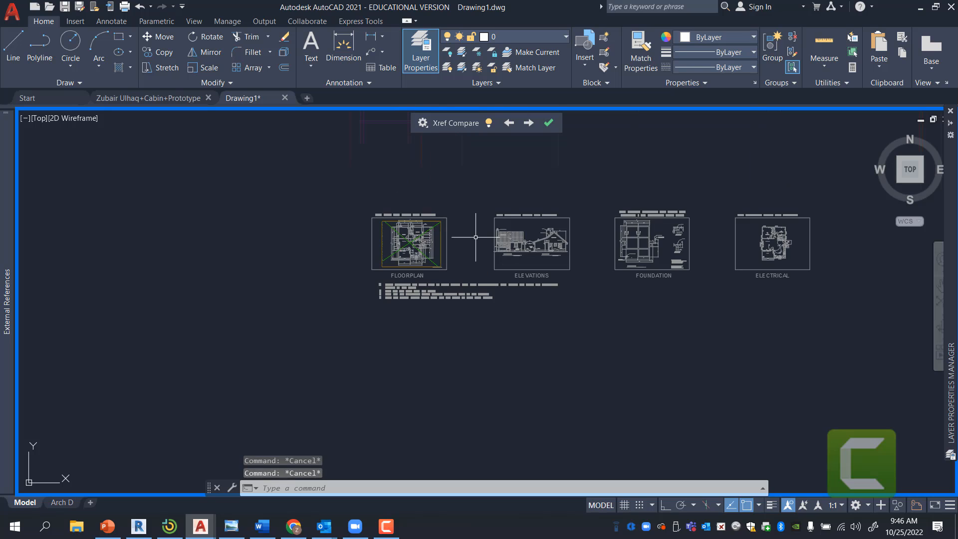
# - Finish the Xref Compare so the full cabin sheet set shows
pyautogui.click(548, 123)
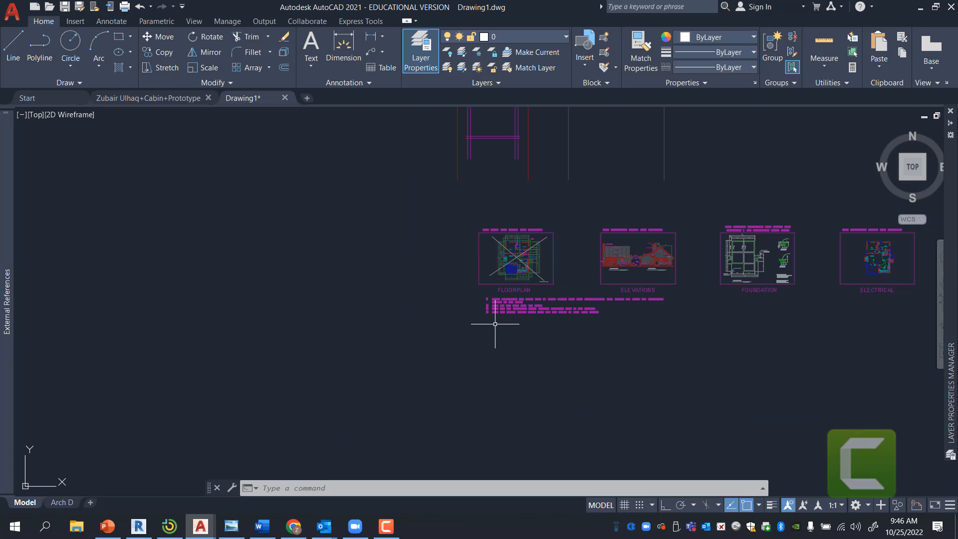
pyautogui.moveTo(184, 160)
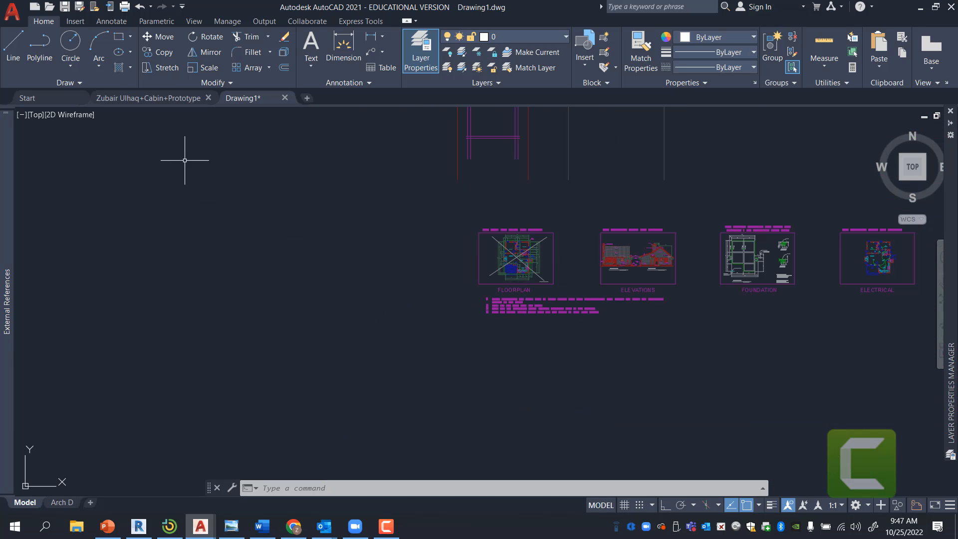
pyautogui.moveTo(410, 285)
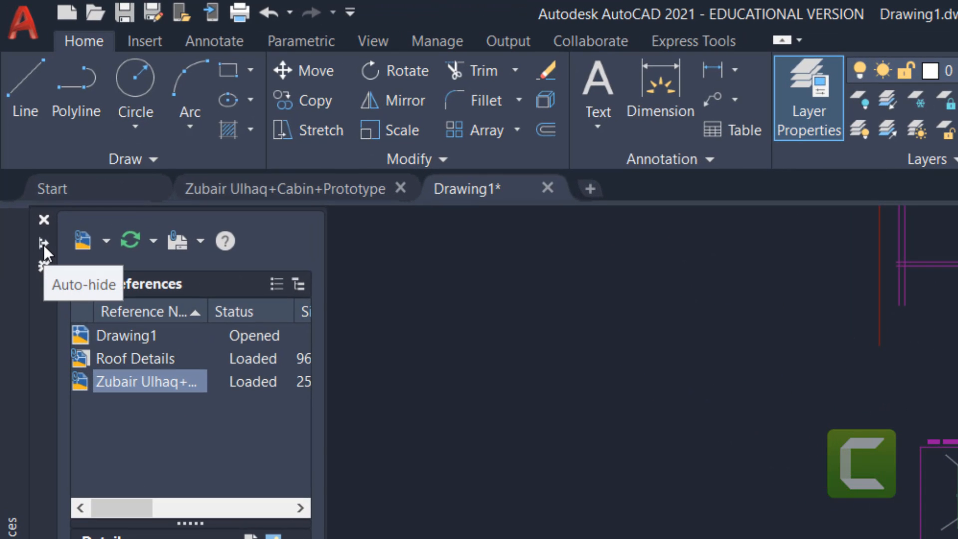
# - Dock the External References palette and start Attach Image
pyautogui.click(44, 245)
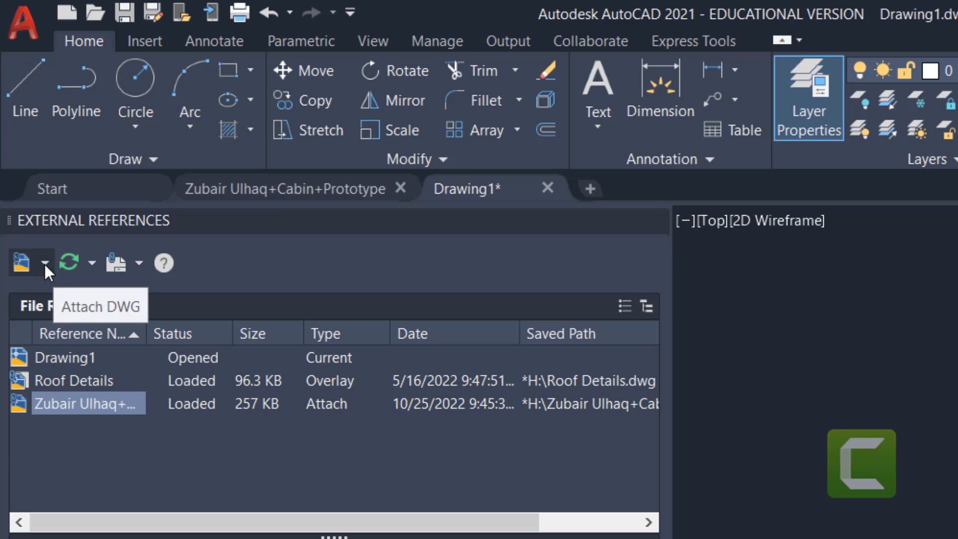
pyautogui.click(45, 262)
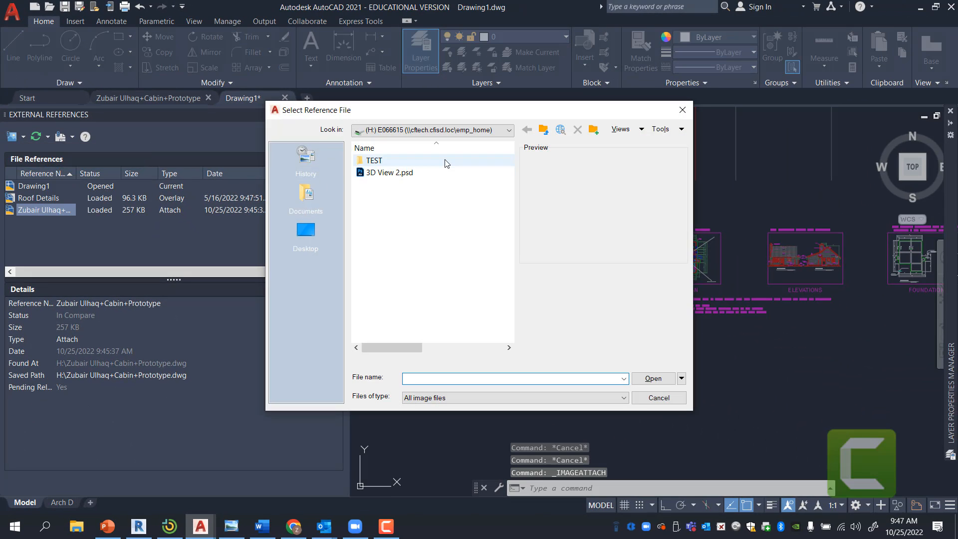
# - Select Bathroom-With-Separate-Toilet-2D-Floor-Plan.jpg from the Desktop as the image to attach
pyautogui.click(507, 130)
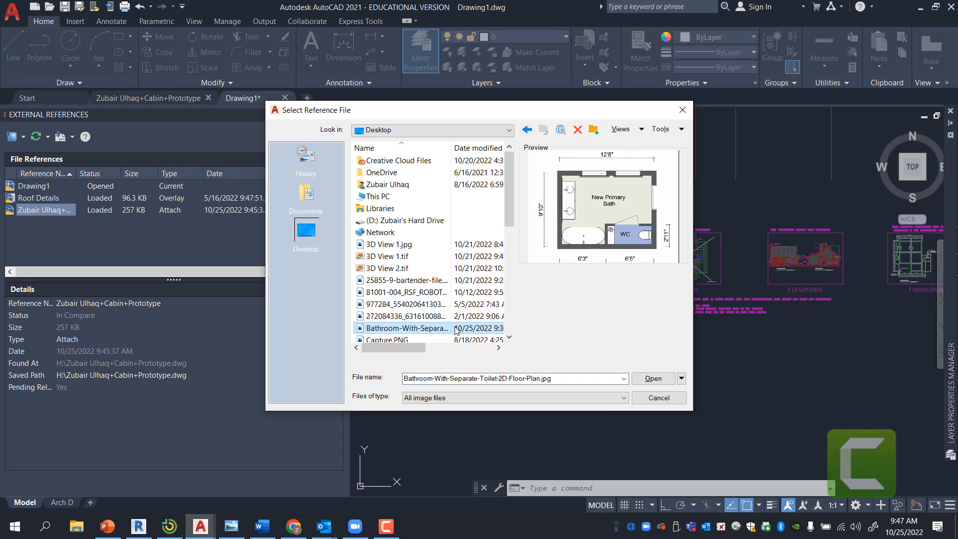
pyautogui.click(652, 378)
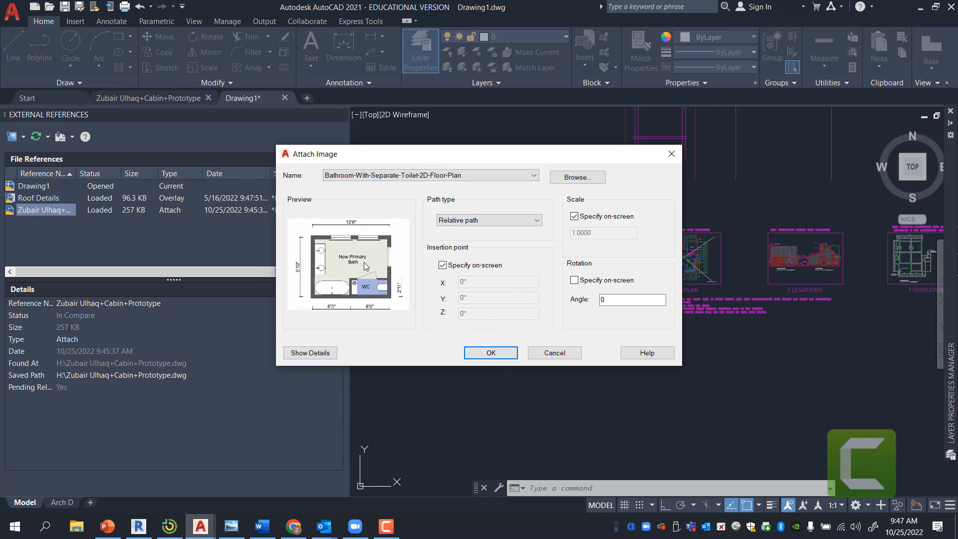
pyautogui.moveTo(445, 238)
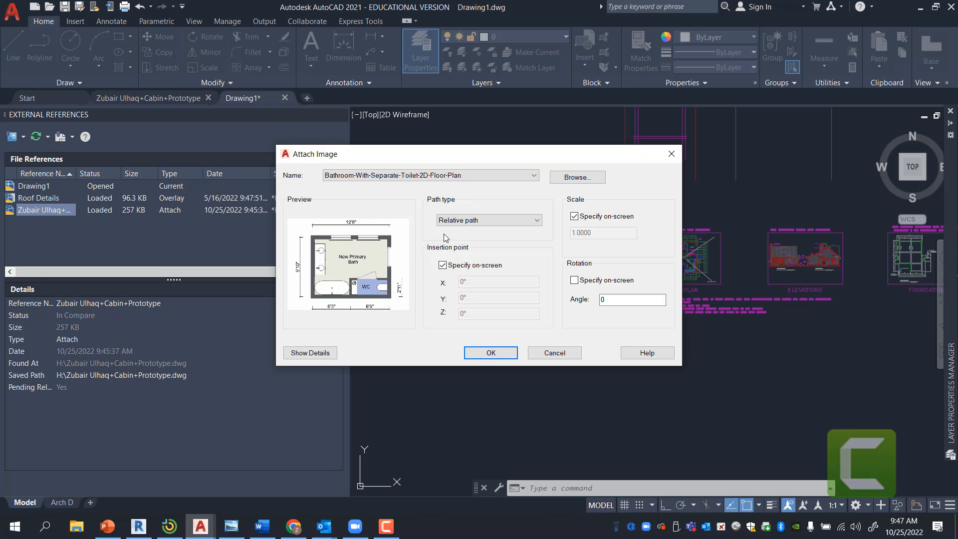
pyautogui.moveTo(489, 353)
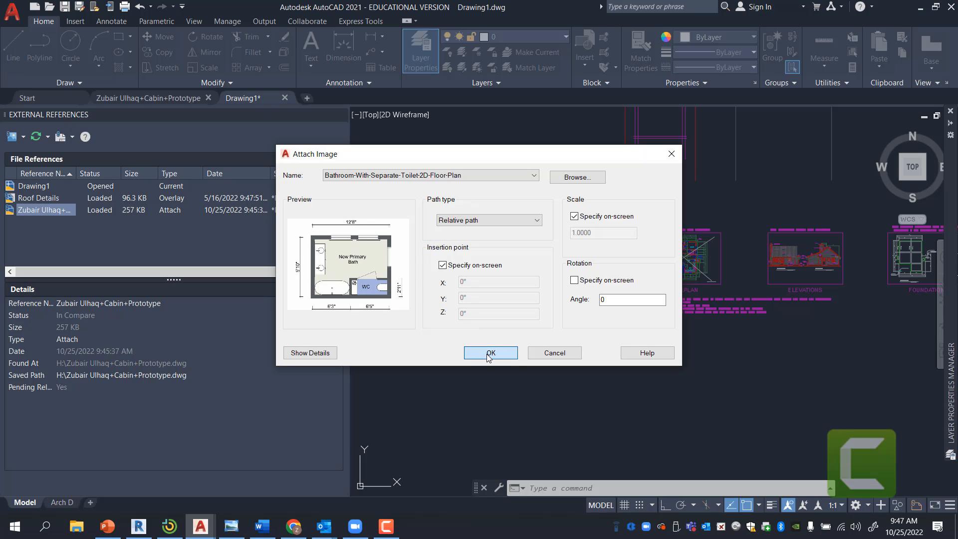
# - Place the bathroom floor plan JPG into Drawing1 as a loaded image reference
pyautogui.click(489, 352)
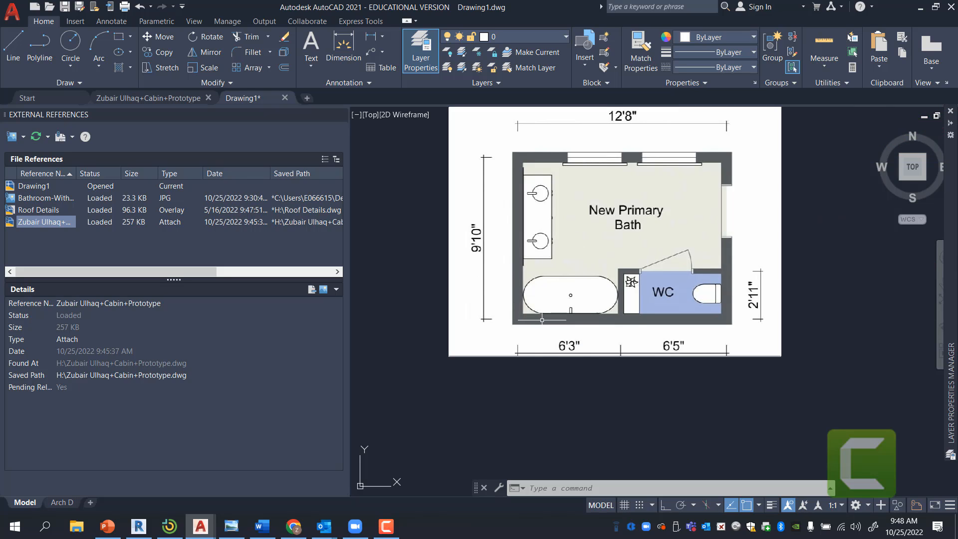
# - Draw a horizontal 12'-8" reference line beneath the bathroom floor plan image
pyautogui.click(12, 48)
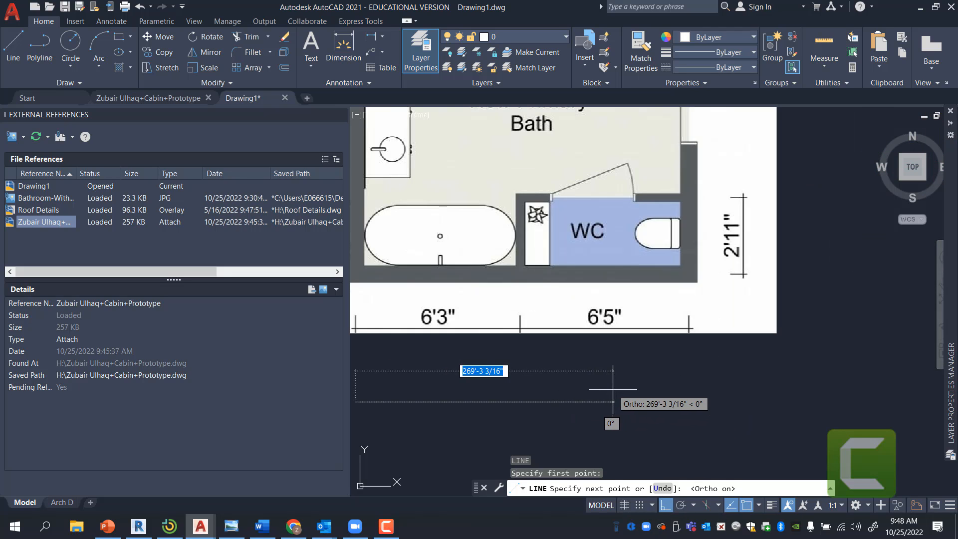
pyautogui.moveTo(627, 389)
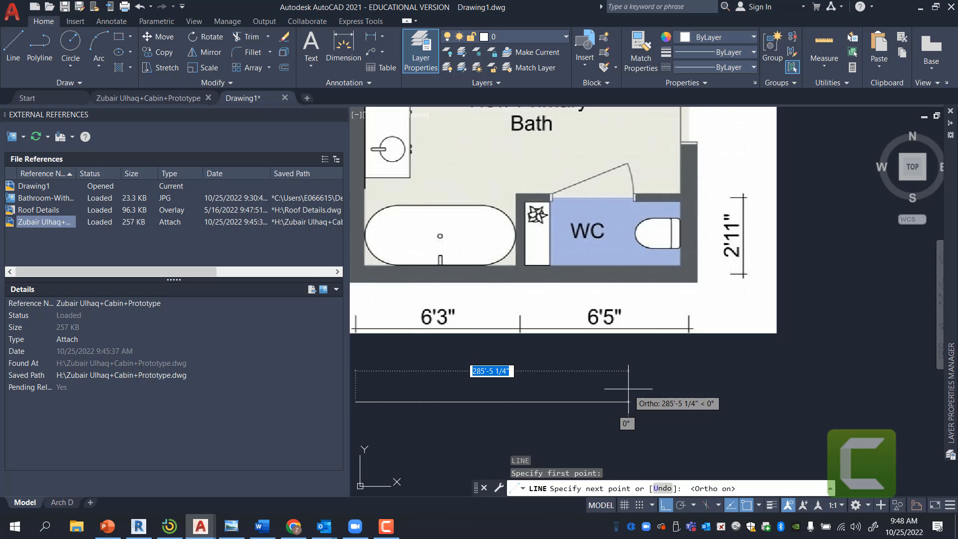
pyautogui.write('12\'-8"')
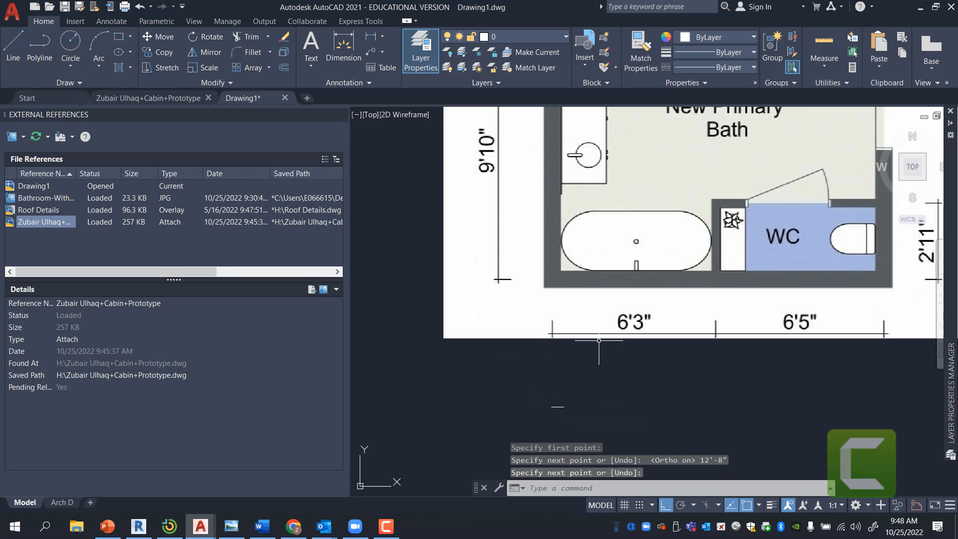
# - Rescale the bathroom image by reference so its 12'8" width matches the 12'-8" line
pyautogui.click(45, 198)
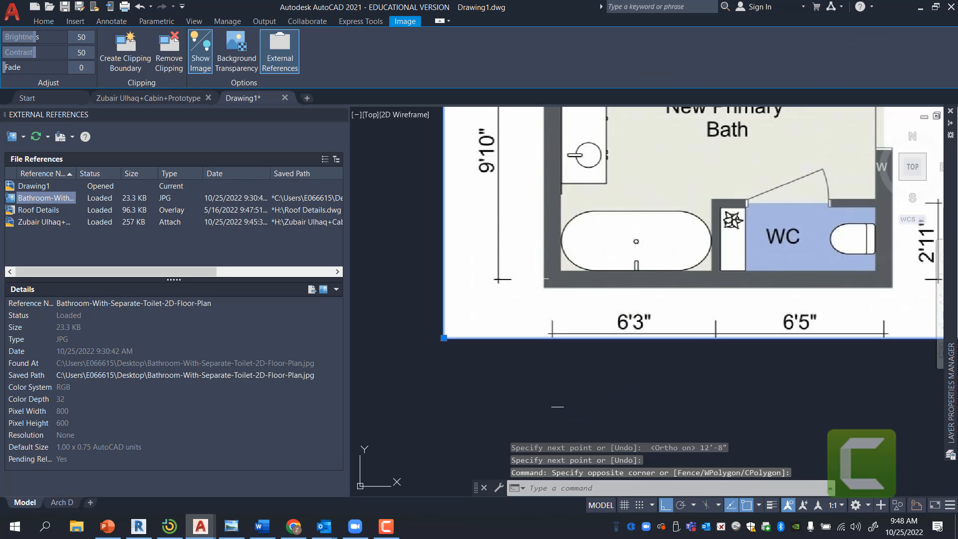
pyautogui.click(43, 21)
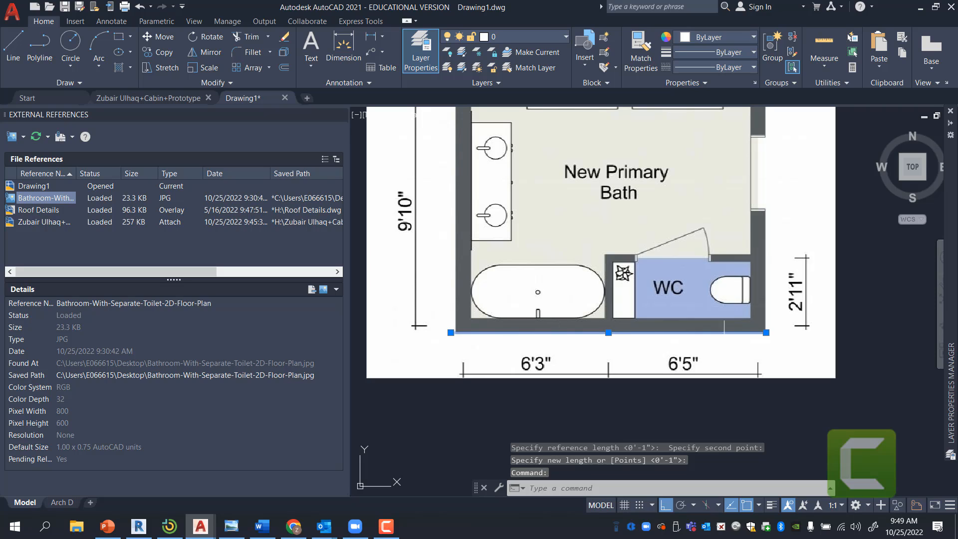
pyautogui.moveTo(699, 245)
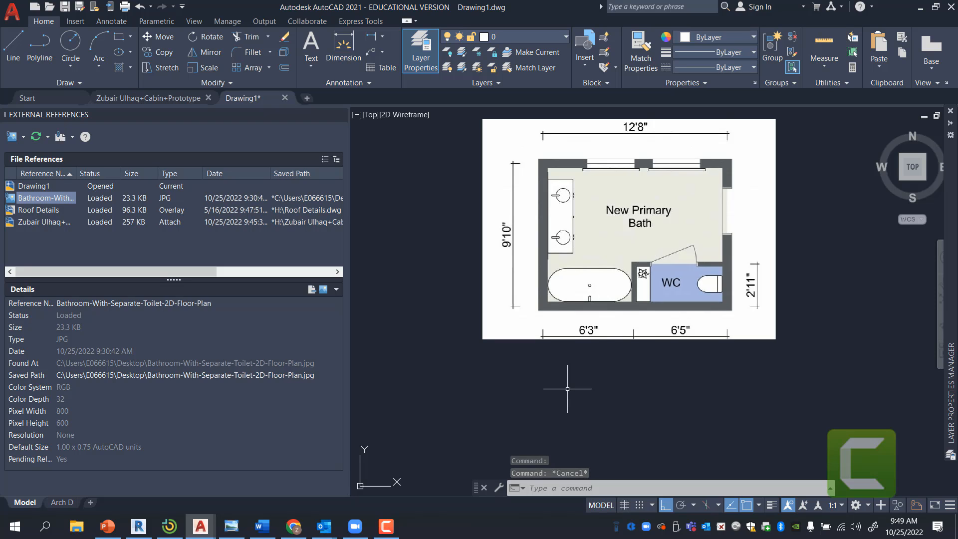
pyautogui.moveTo(575, 392)
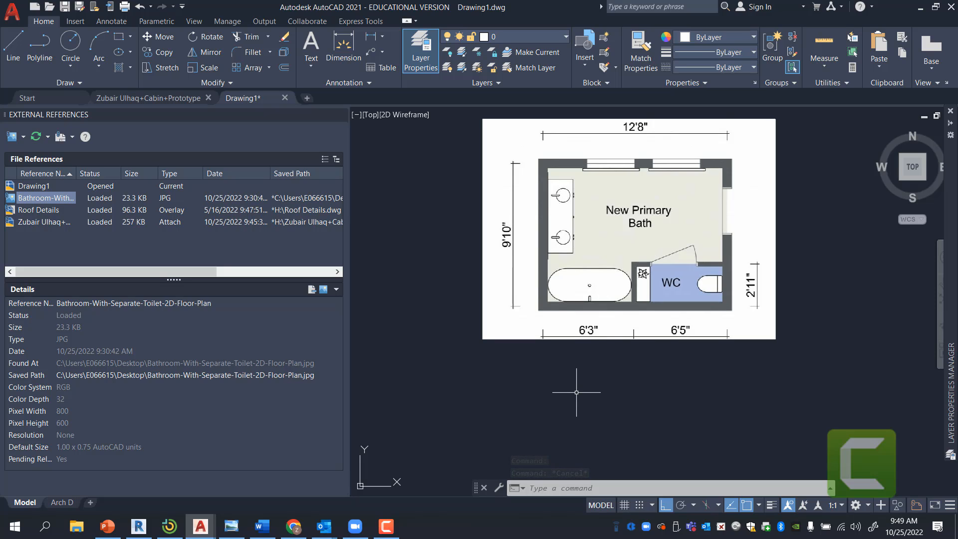